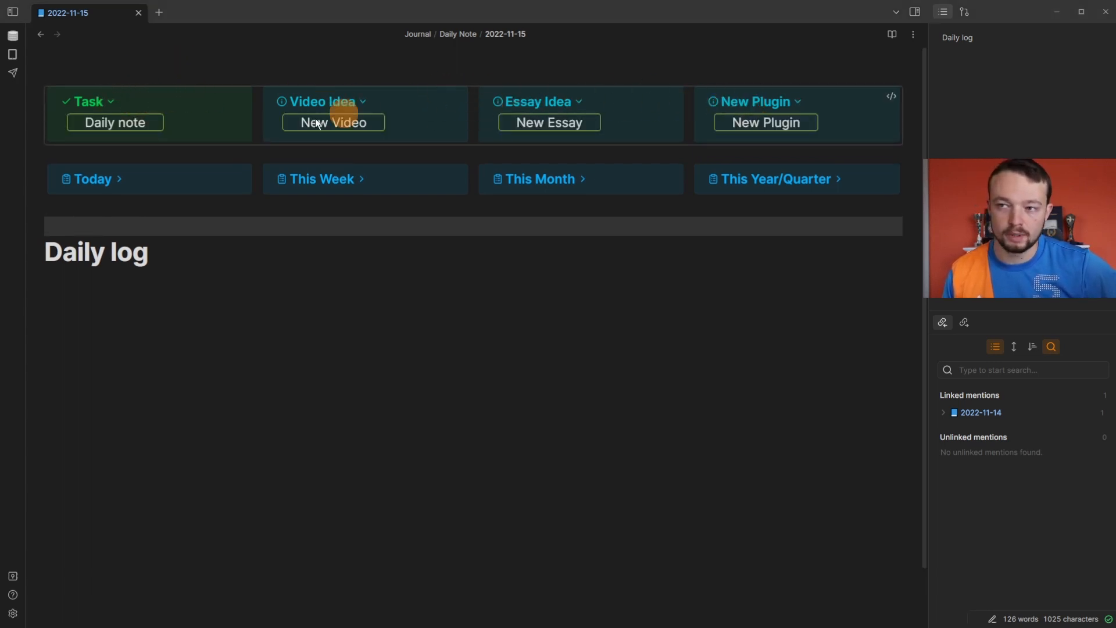
- Switch to the Columns vault, reload CSS snippets in Appearance, and open the snippets folder
{"action": "left_click", "coordinate": [158, 12]}
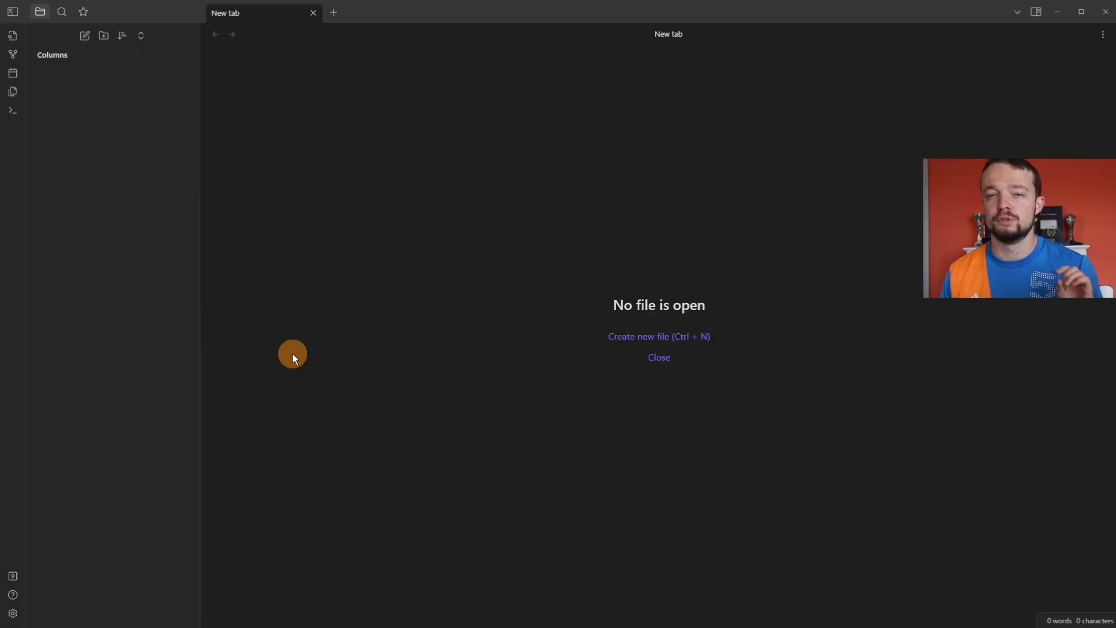
{"action": "mouse_move", "coordinate": [38, 609]}
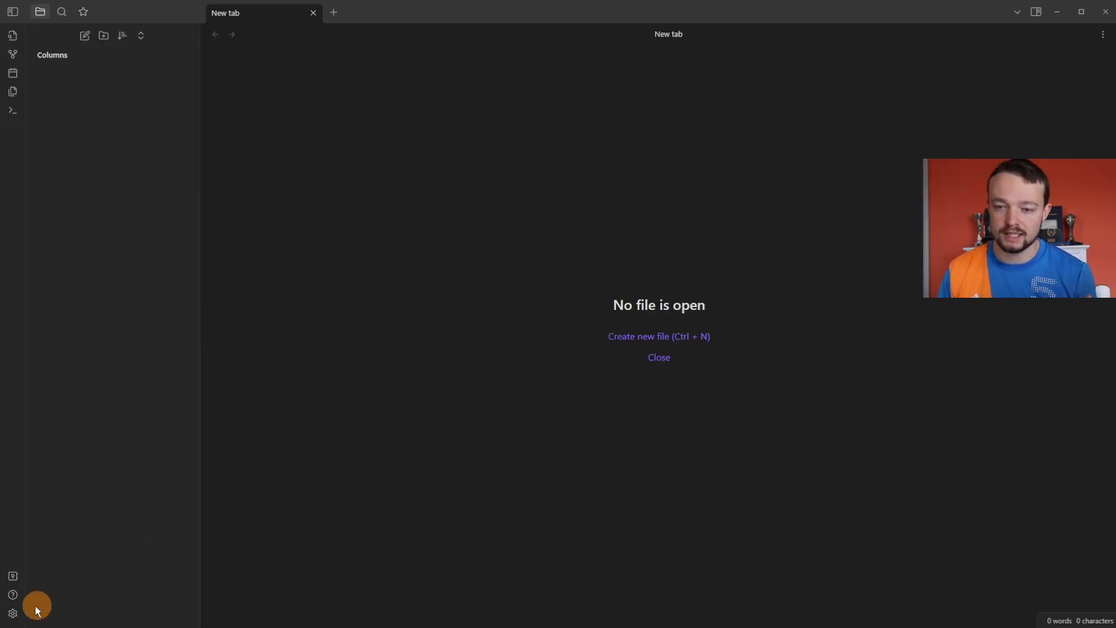
{"action": "left_click", "coordinate": [12, 613]}
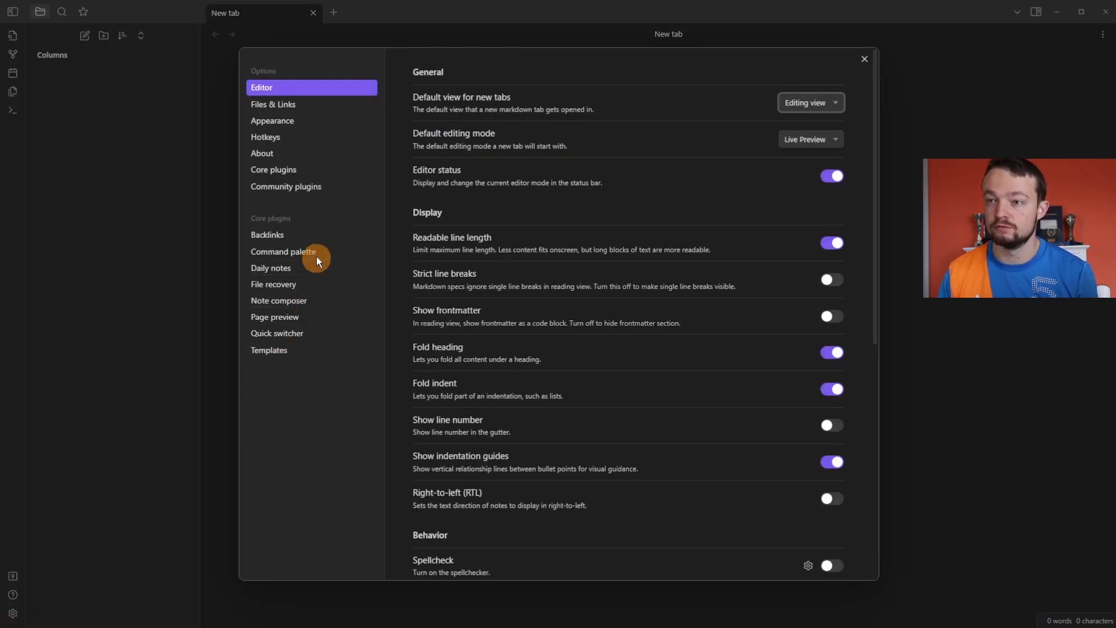
{"action": "left_click", "coordinate": [272, 120]}
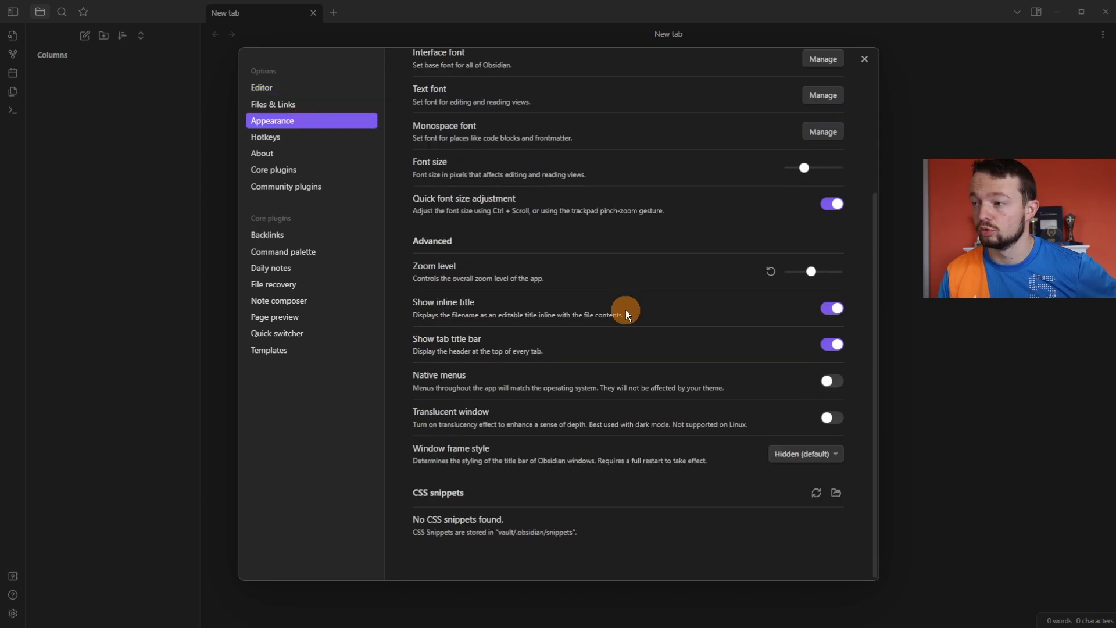
{"action": "mouse_move", "coordinate": [480, 512]}
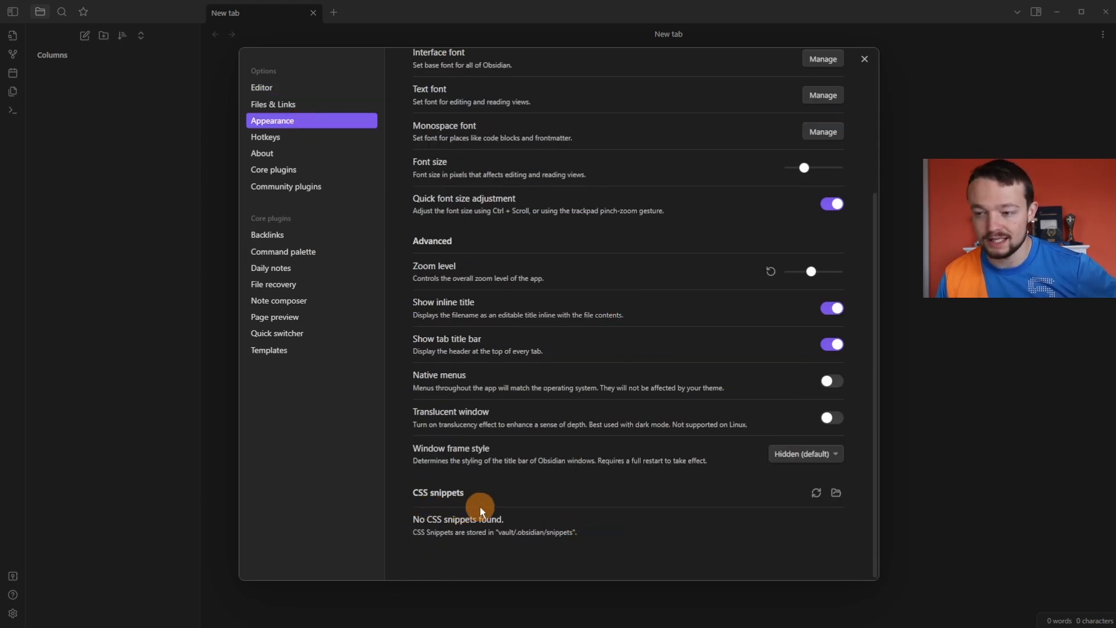
{"action": "mouse_move", "coordinate": [816, 493]}
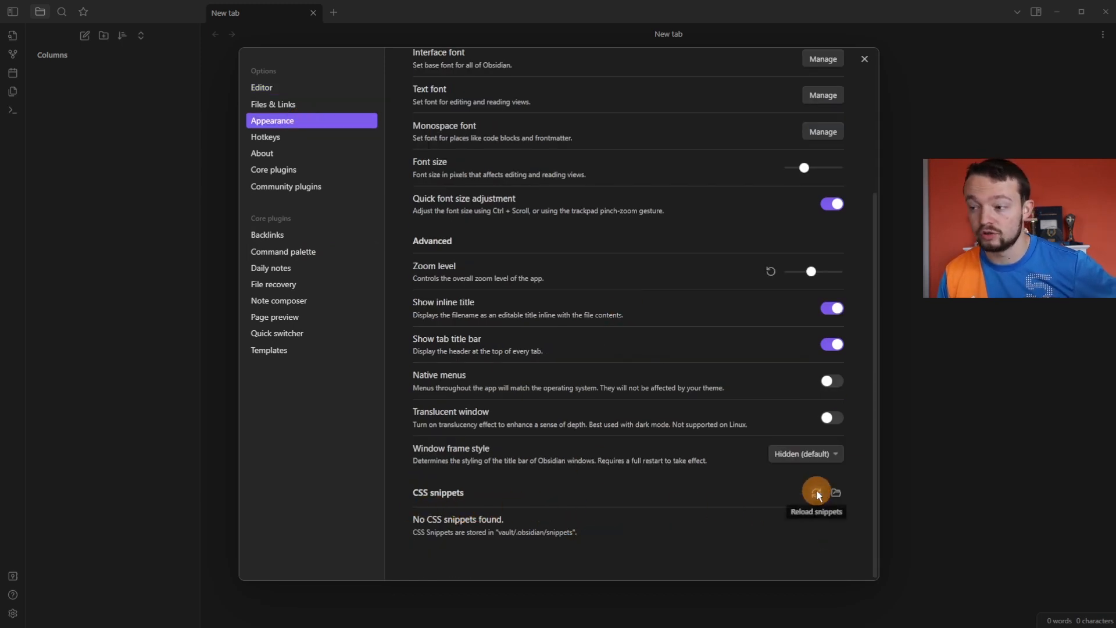
{"action": "left_click", "coordinate": [816, 492]}
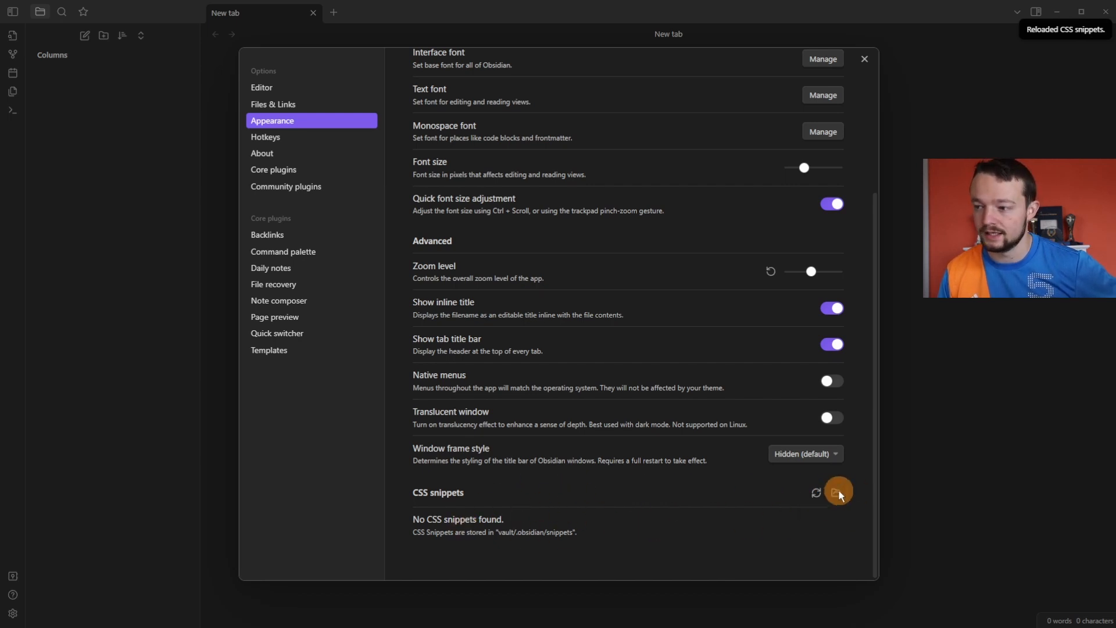
{"action": "left_click", "coordinate": [838, 490]}
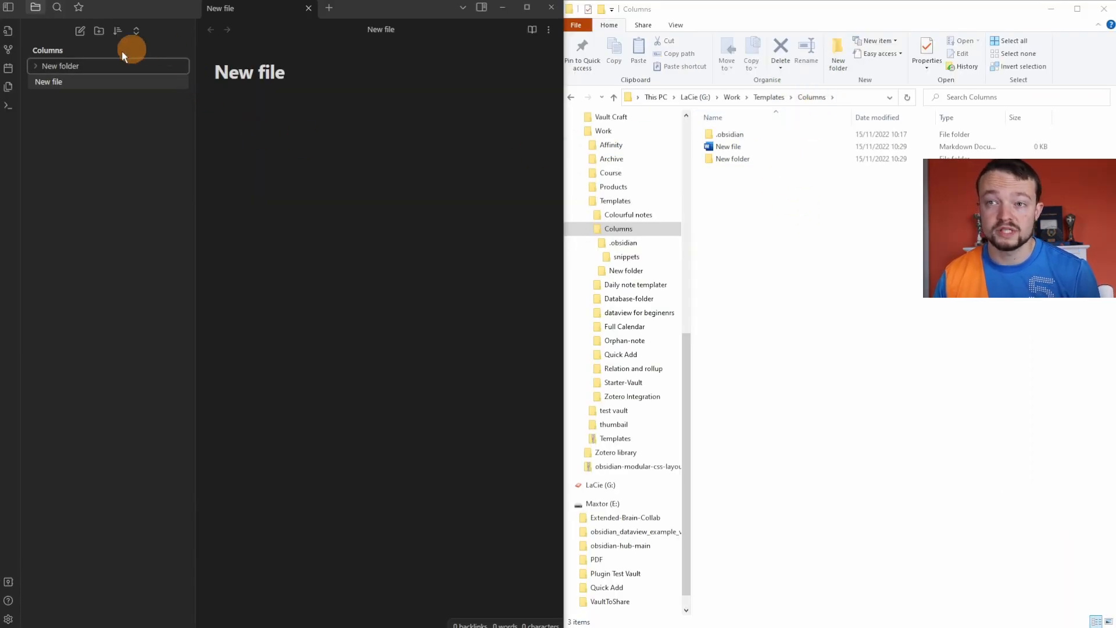
{"action": "mouse_move", "coordinate": [102, 86]}
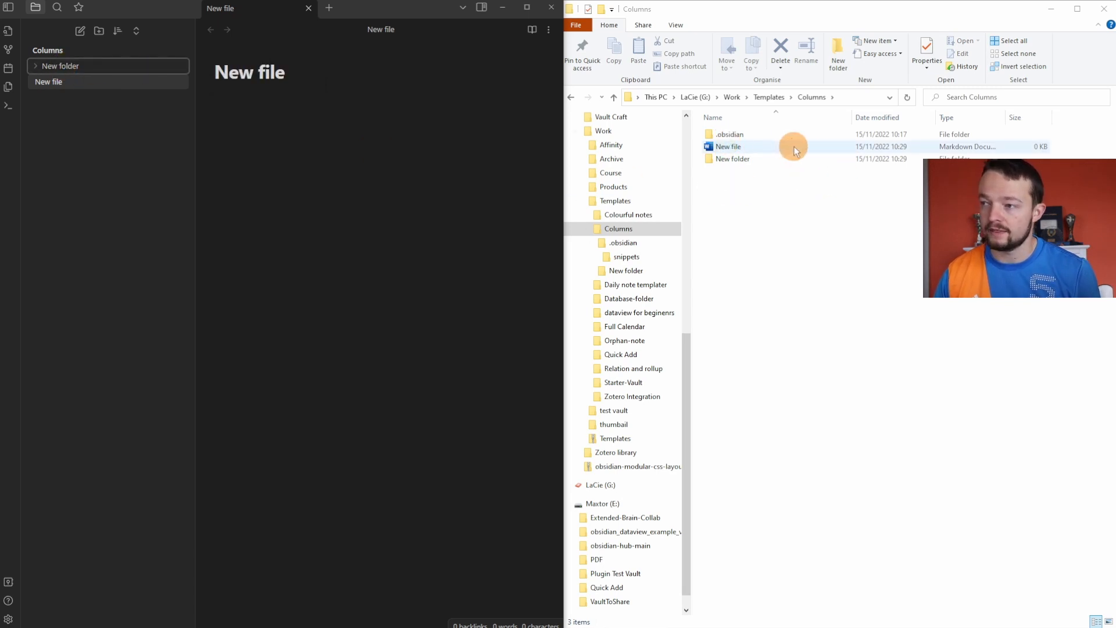
{"action": "mouse_move", "coordinate": [789, 223]}
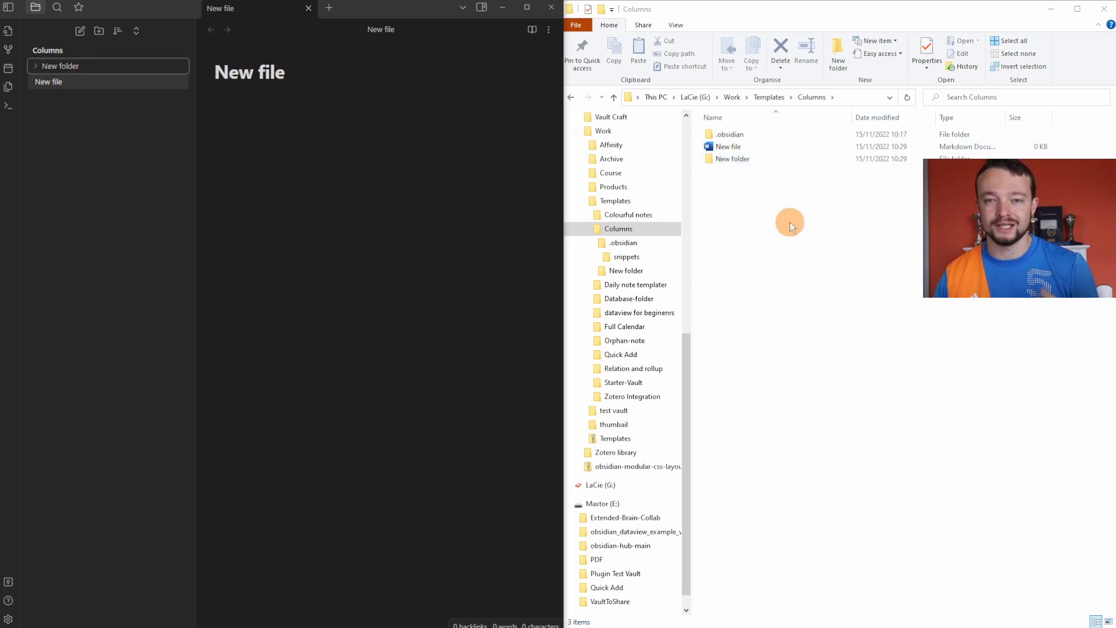
- Navigate File Explorer into the vault's .obsidian\snippets folder
{"action": "double_click", "coordinate": [730, 134]}
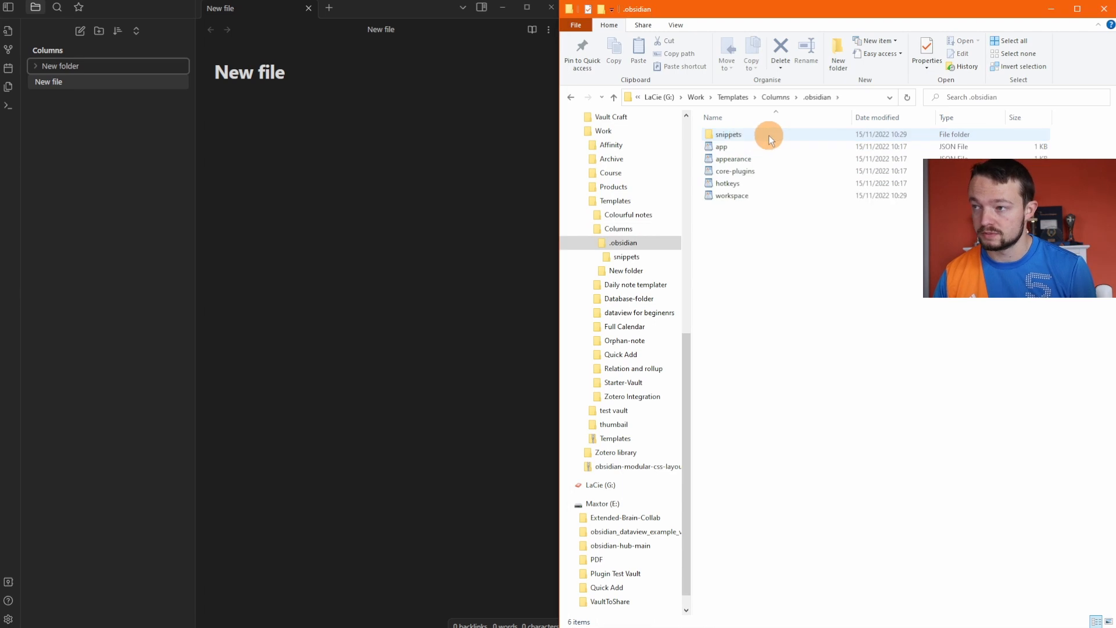
{"action": "double_click", "coordinate": [729, 134]}
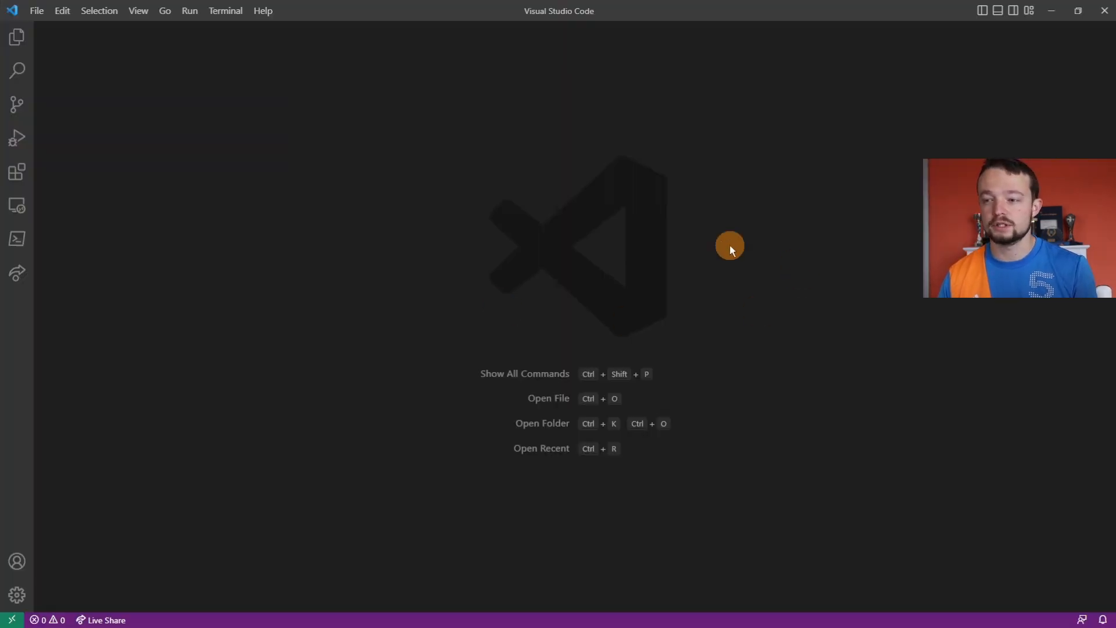
{"action": "mouse_move", "coordinate": [244, 222]}
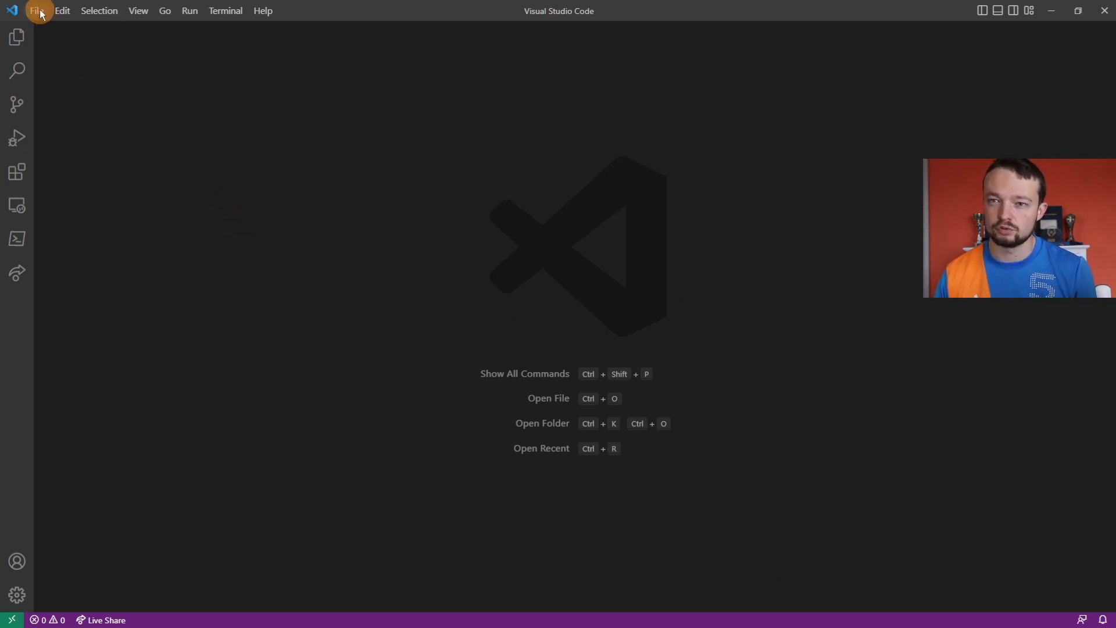
- Open the Columns folder as the VS Code workspace via File > Open Folder
{"action": "left_click", "coordinate": [36, 10]}
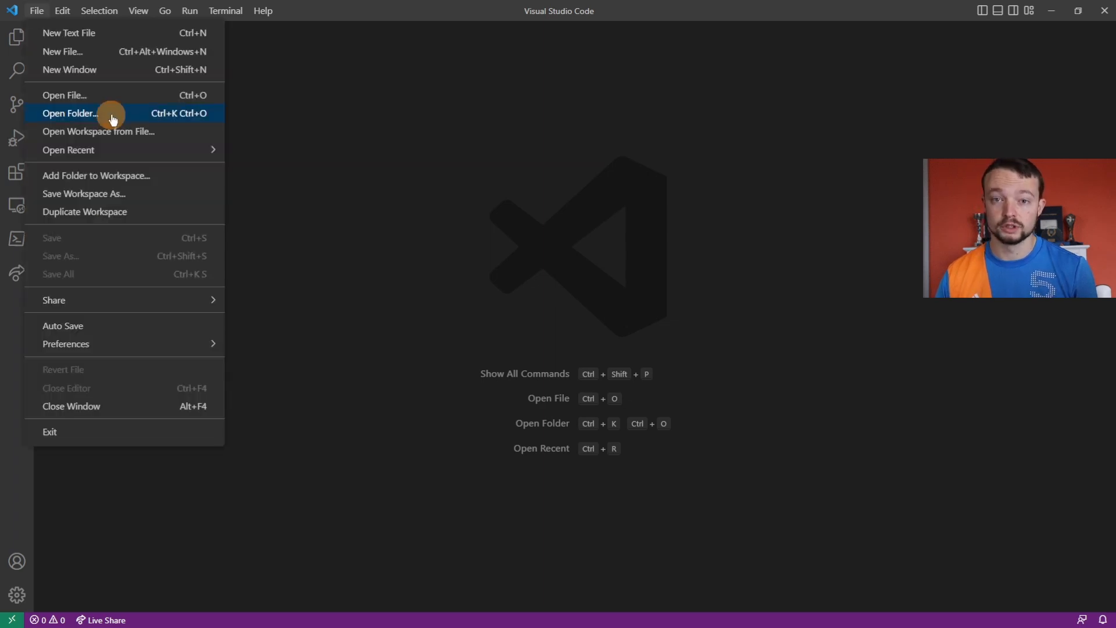
{"action": "left_click", "coordinate": [70, 113]}
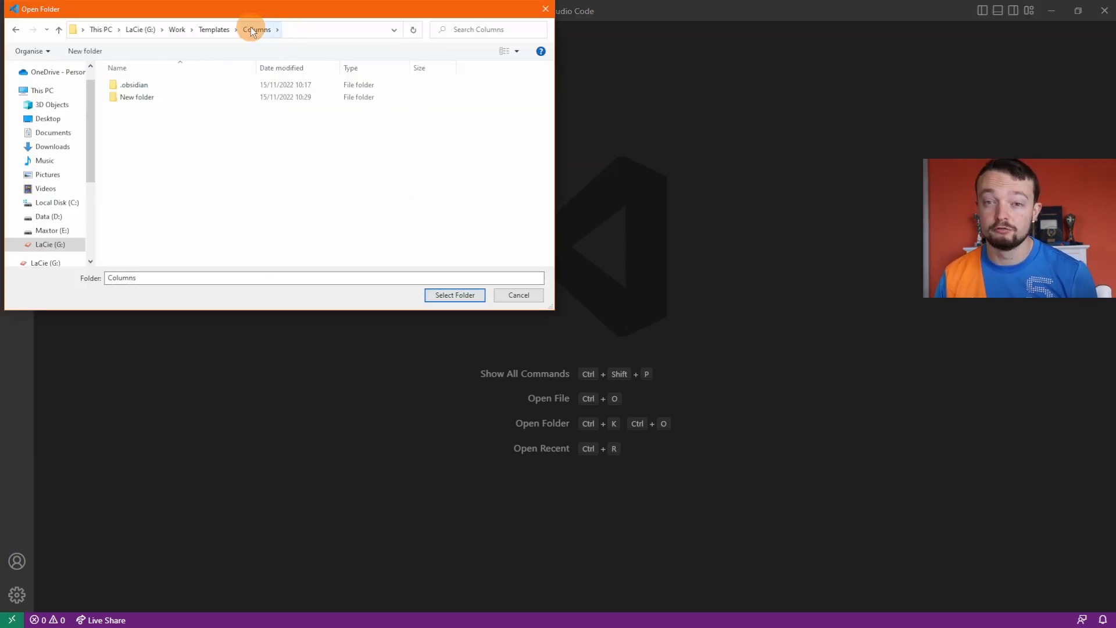
{"action": "mouse_move", "coordinate": [455, 295]}
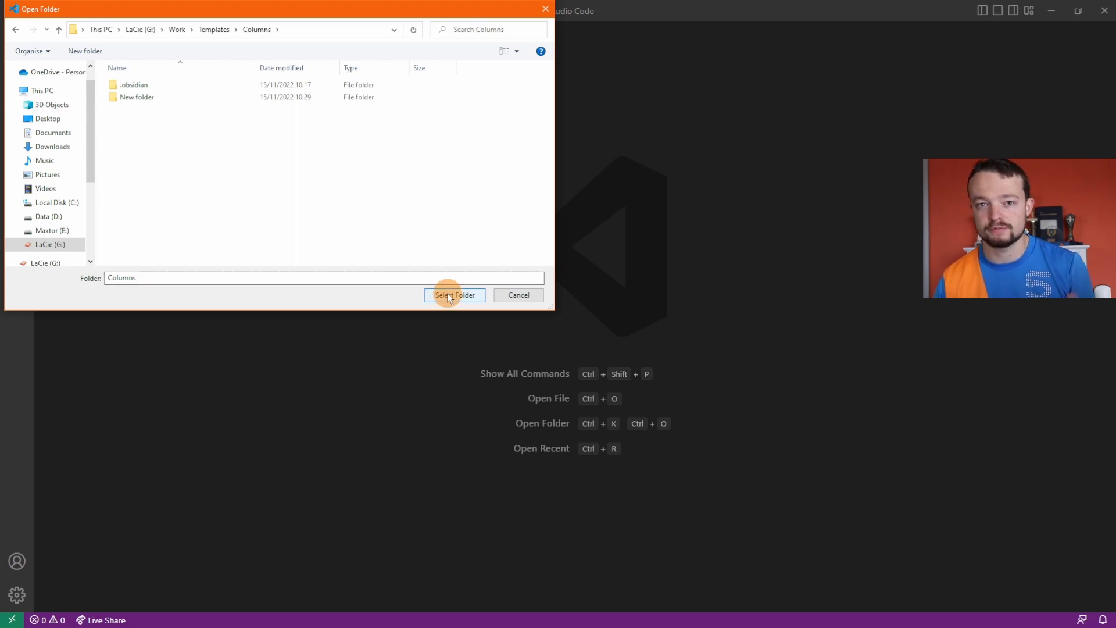
{"action": "left_click", "coordinate": [455, 295]}
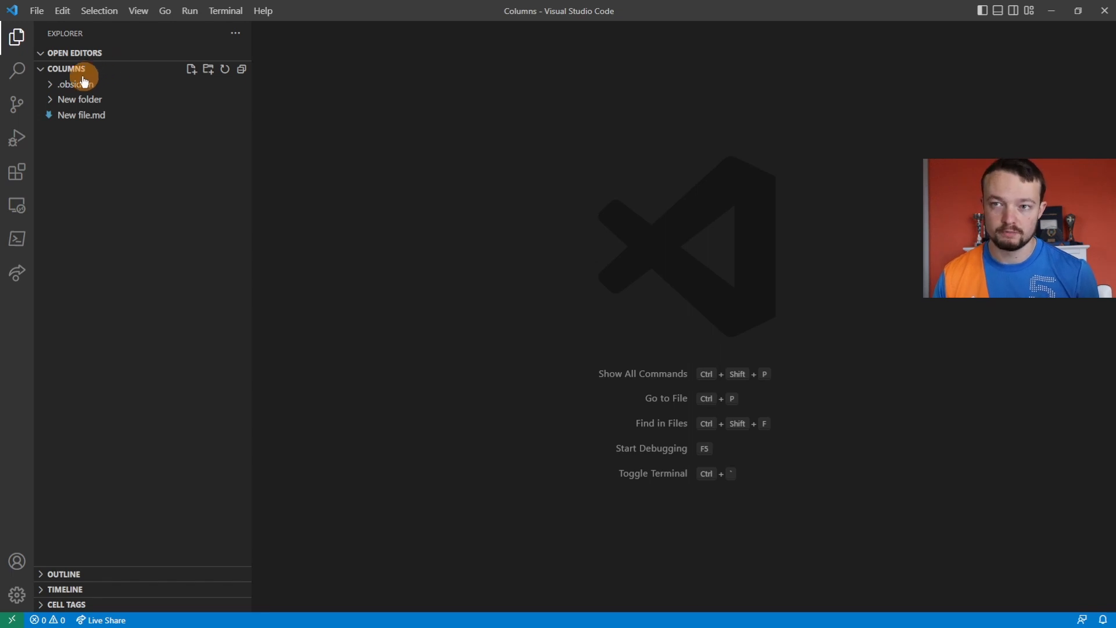
- Expand .obsidian/snippets and add a new file named column.css inside it
{"action": "left_click", "coordinate": [73, 83]}
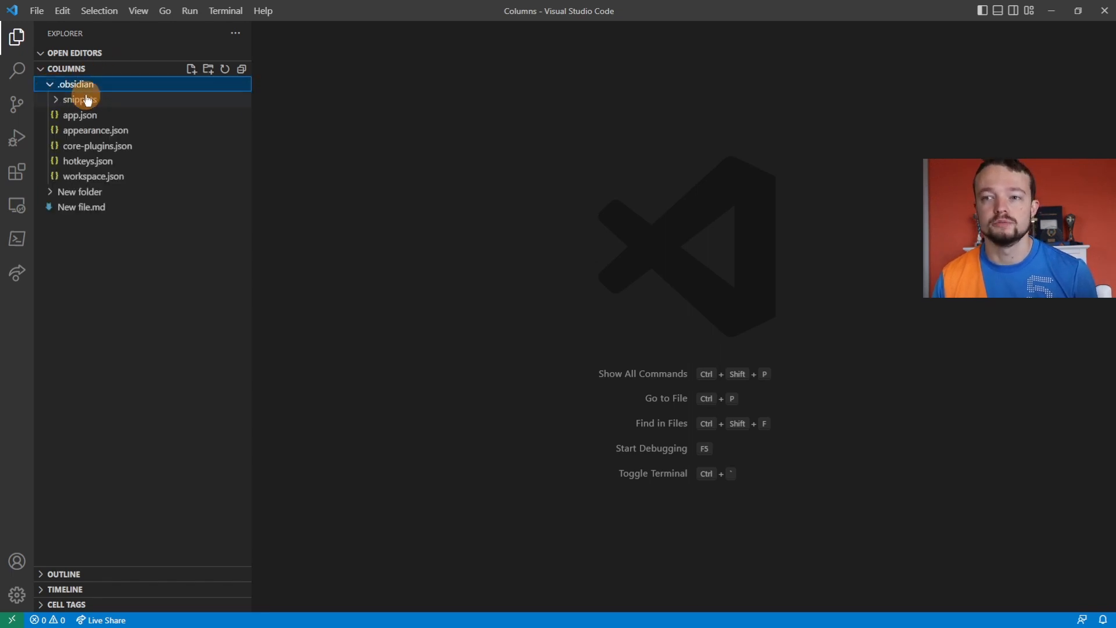
{"action": "left_click", "coordinate": [80, 99]}
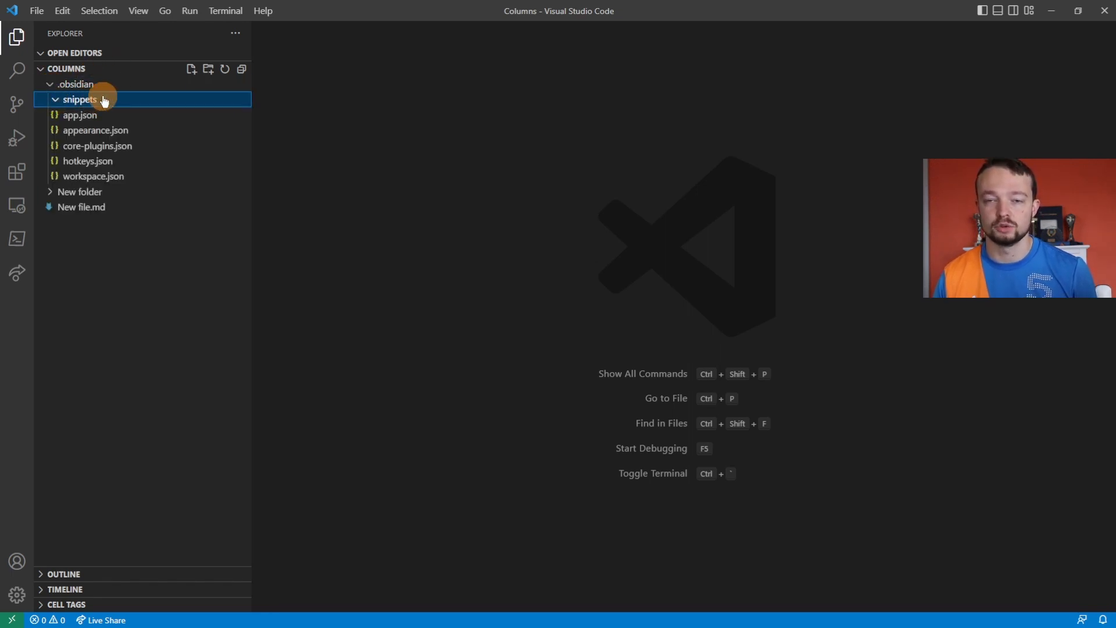
{"action": "right_click", "coordinate": [80, 98]}
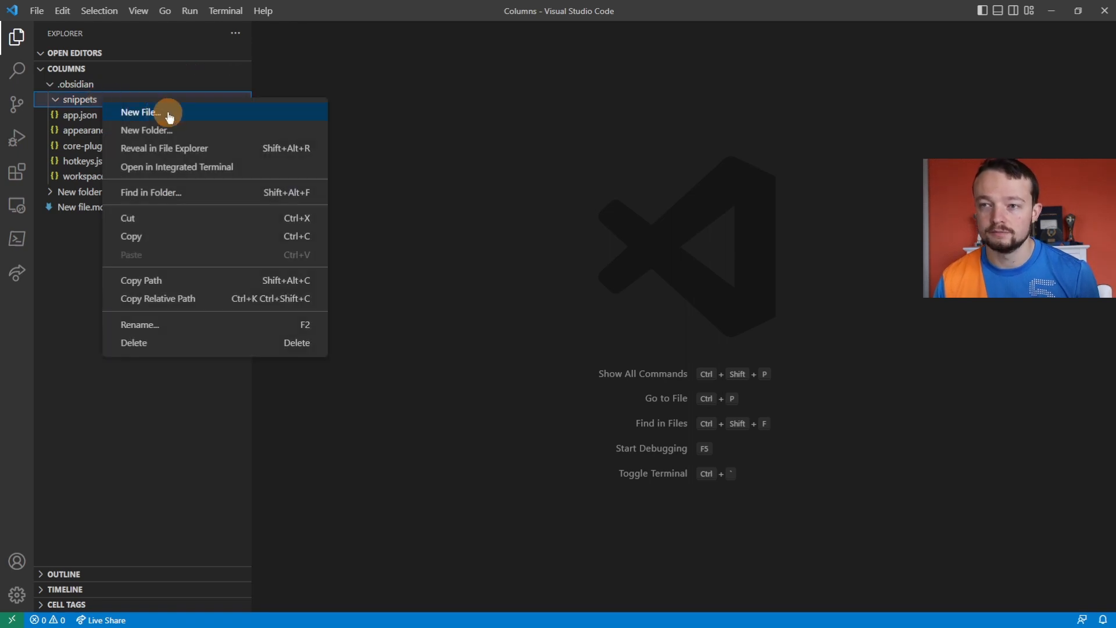
{"action": "left_click", "coordinate": [140, 112]}
{"action": "type", "text": "column.css"}
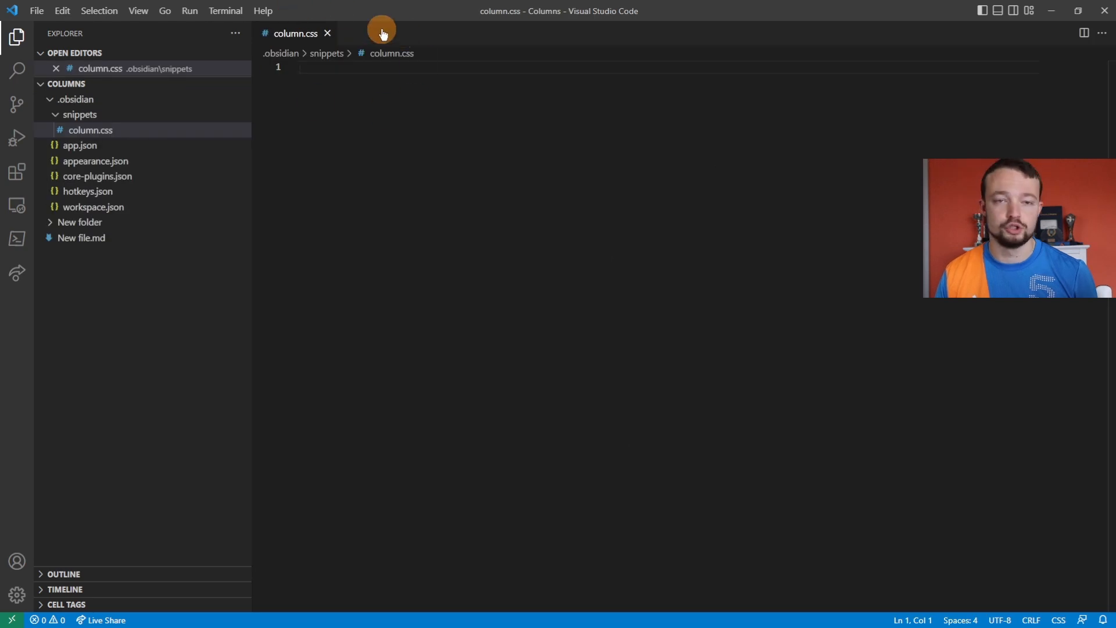
{"action": "mouse_move", "coordinate": [422, 104]}
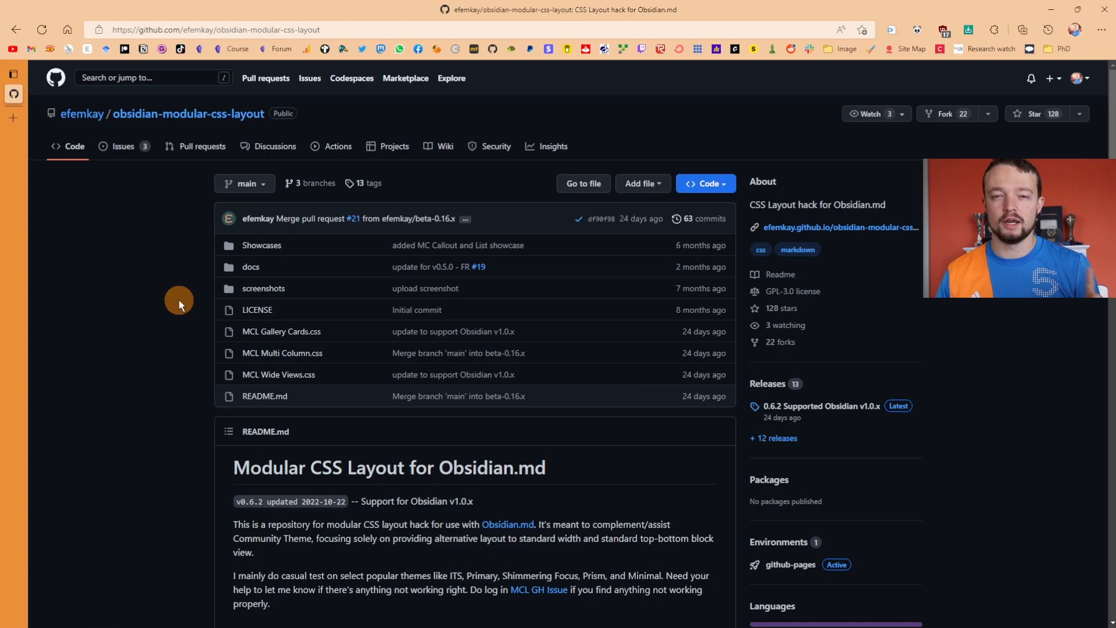
{"action": "mouse_move", "coordinate": [136, 291]}
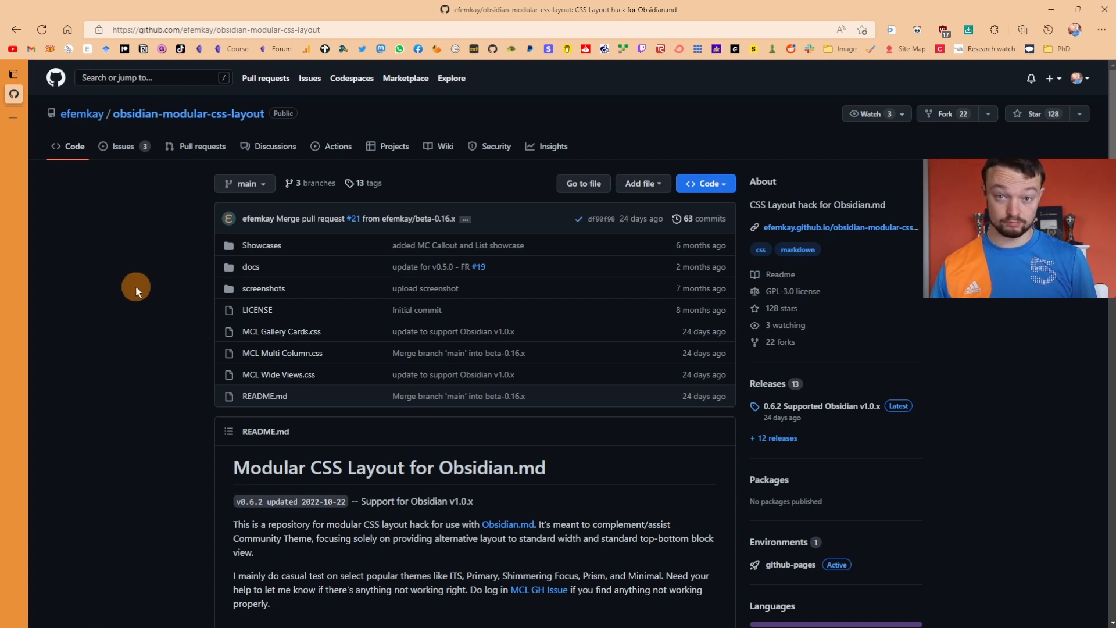
{"action": "mouse_move", "coordinate": [84, 130]}
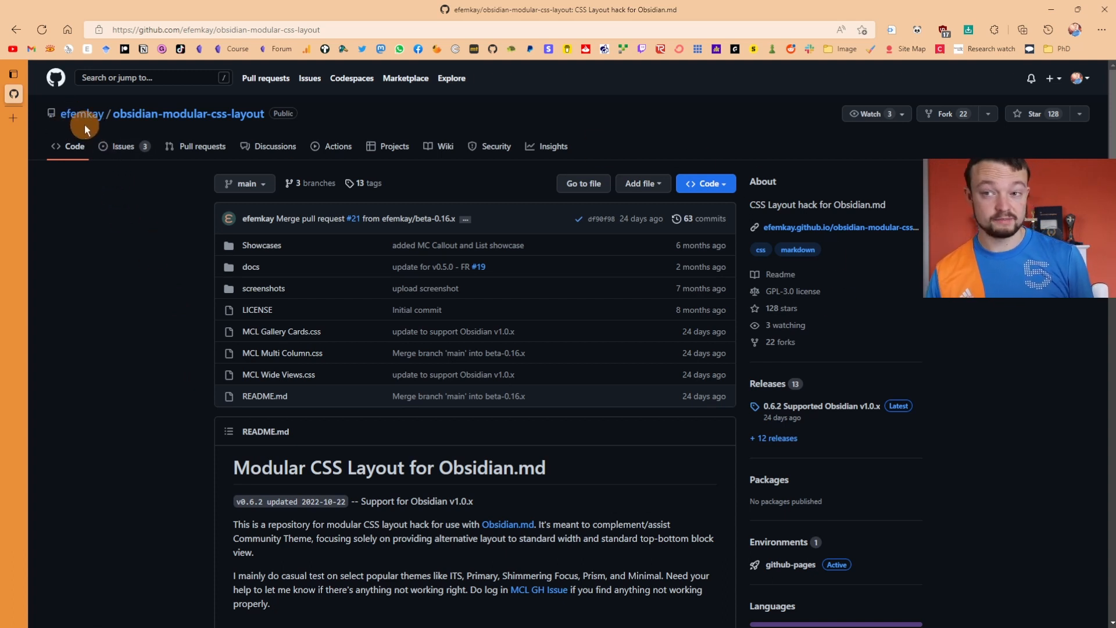
- Scroll the Modular CSS Layout readme to its Multi Column section
{"action": "scroll", "scroll_direction": "down", "scroll_amount": 3}
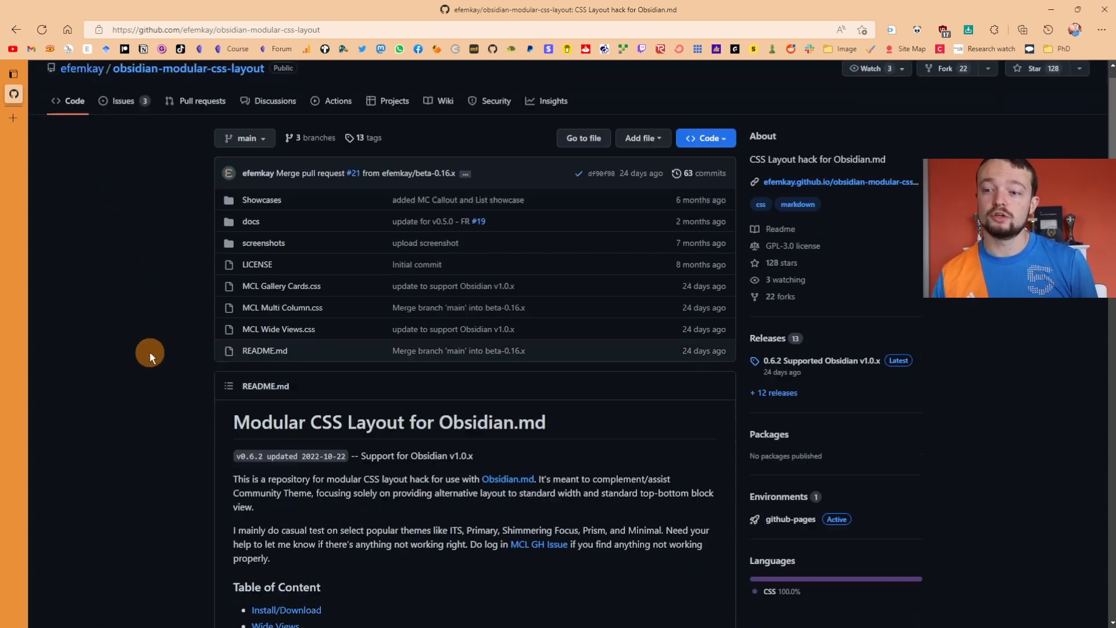
{"action": "scroll", "scroll_direction": "down", "scroll_amount": 3}
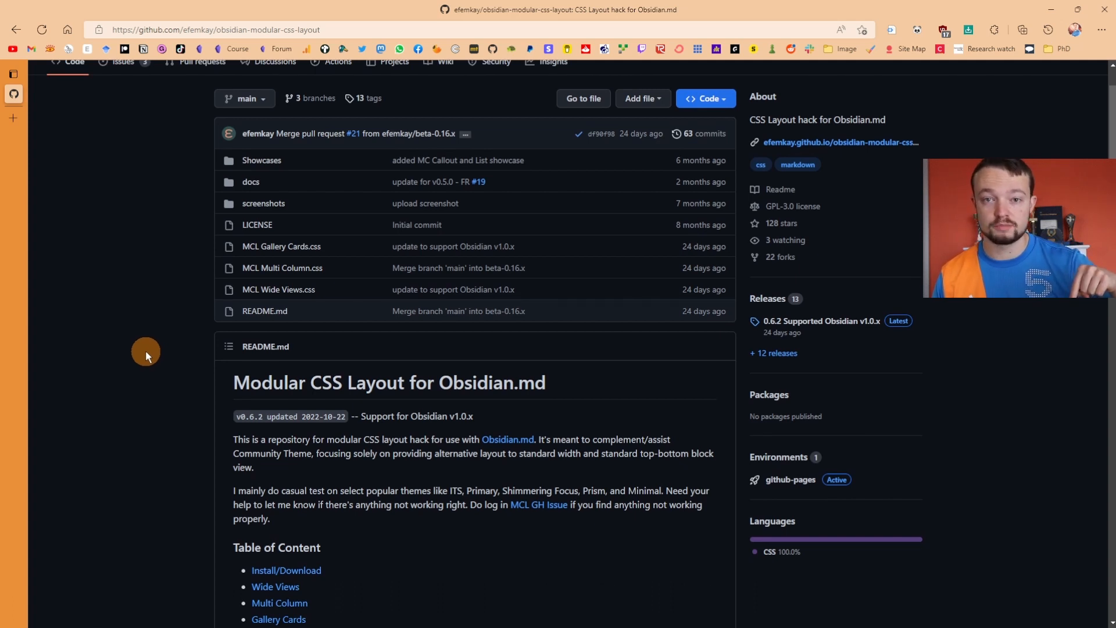
{"action": "scroll", "scroll_direction": "down", "scroll_amount": 3}
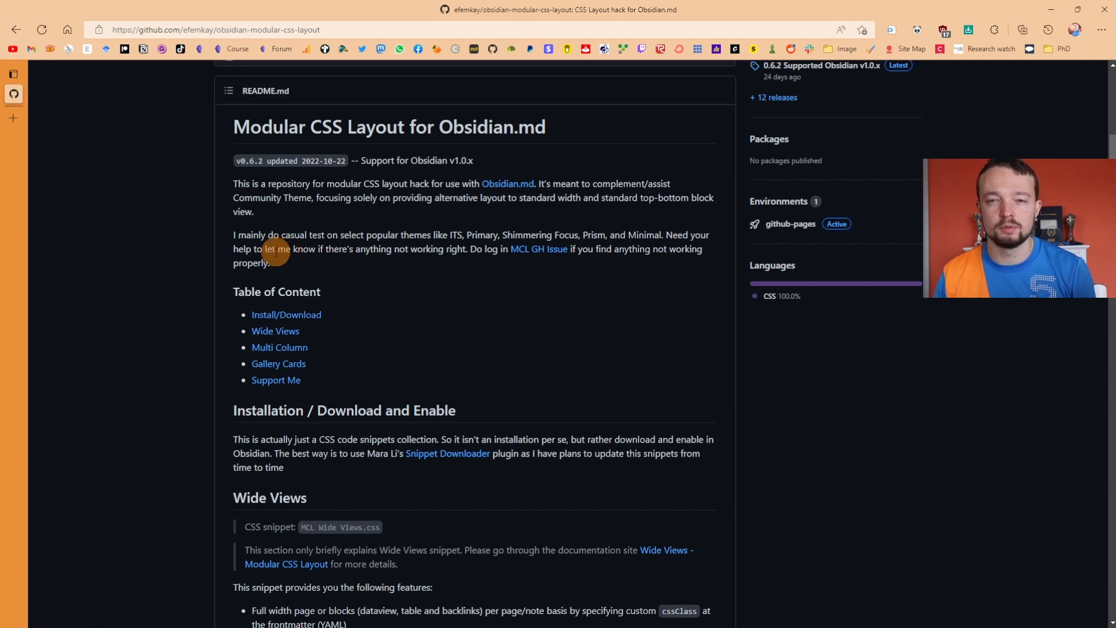
{"action": "mouse_move", "coordinate": [279, 347]}
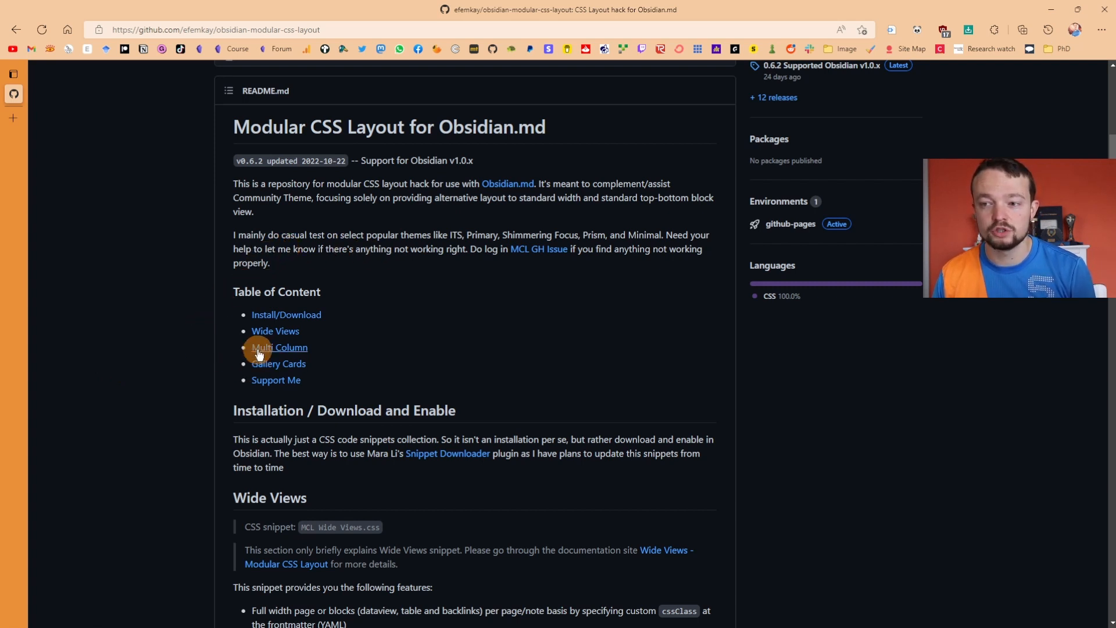
{"action": "mouse_move", "coordinate": [279, 348]}
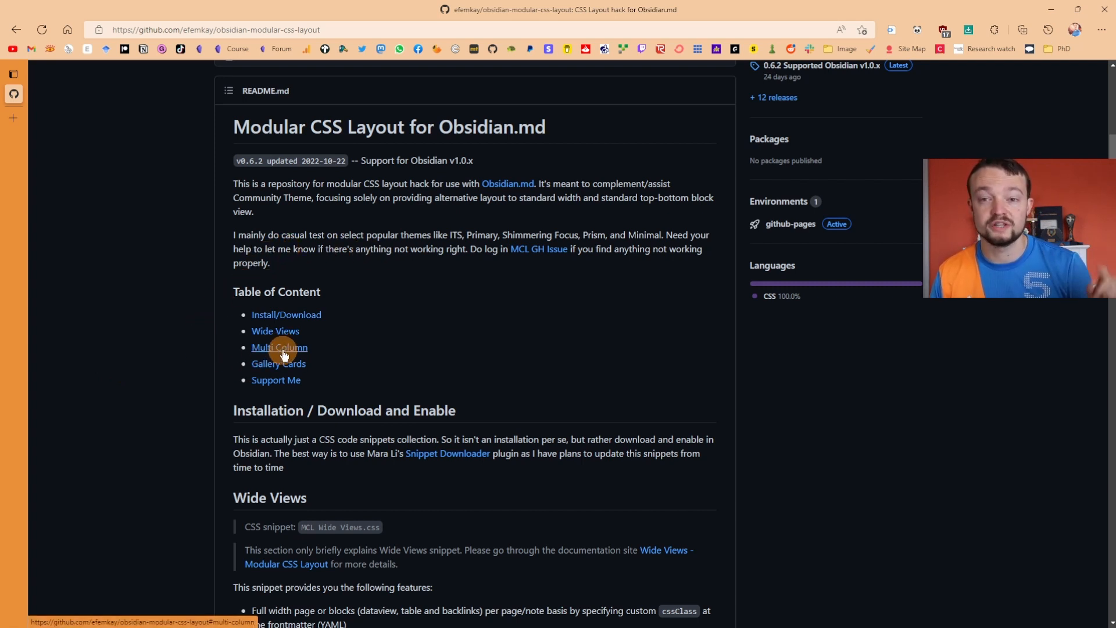
{"action": "mouse_move", "coordinate": [279, 364]}
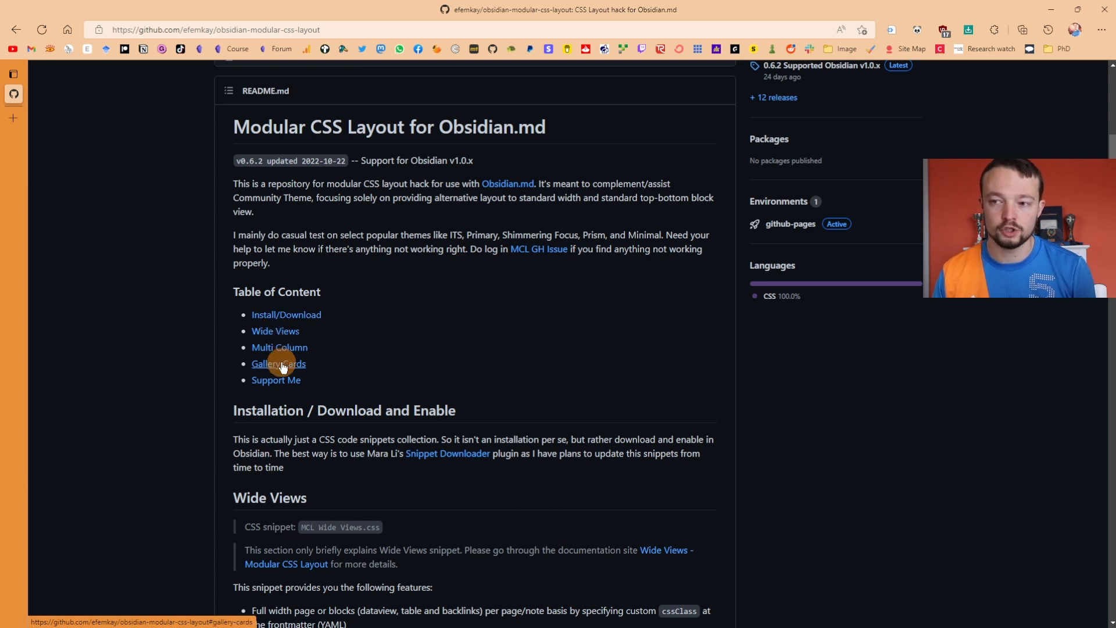
{"action": "mouse_move", "coordinate": [279, 348]}
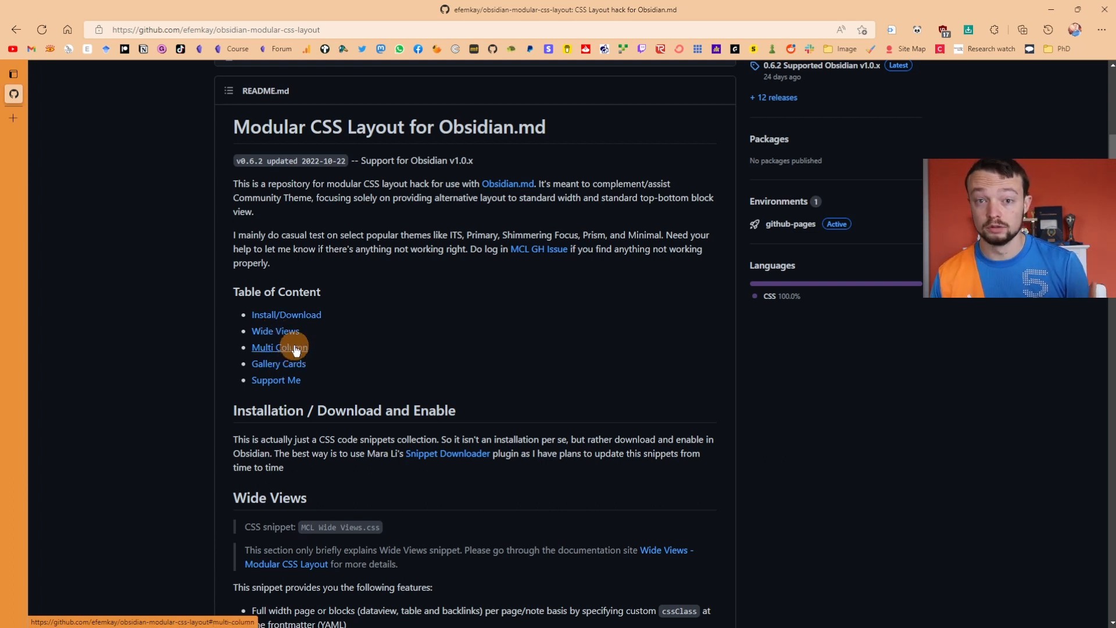
{"action": "left_click", "coordinate": [279, 348]}
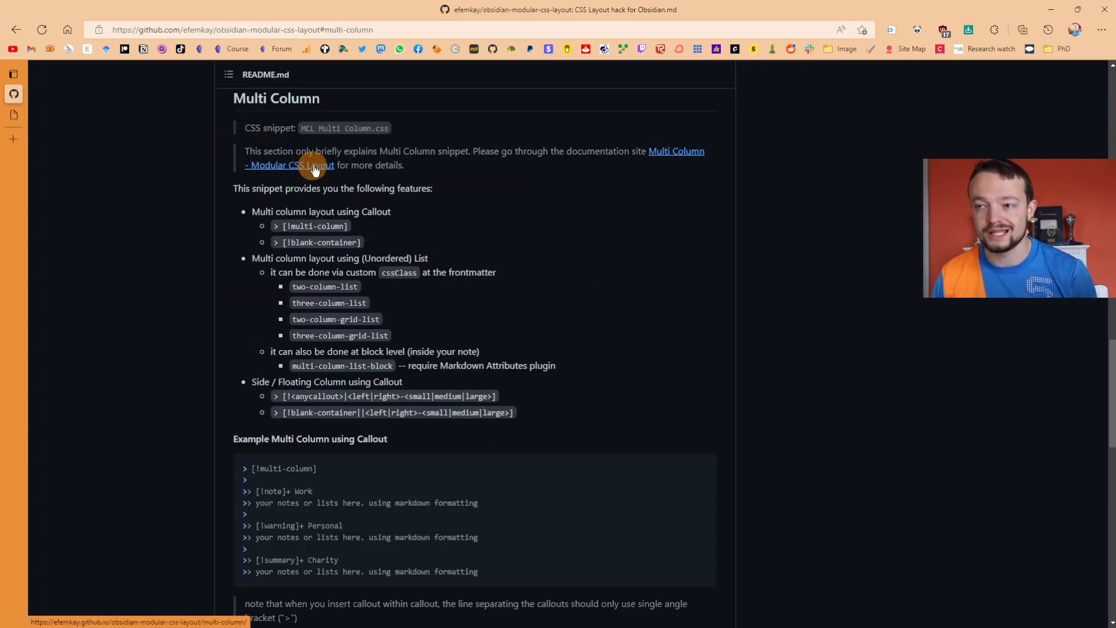
- Read the Multi Column docs, view Gallery Cards, then return to the repository
{"action": "left_click", "coordinate": [314, 165]}
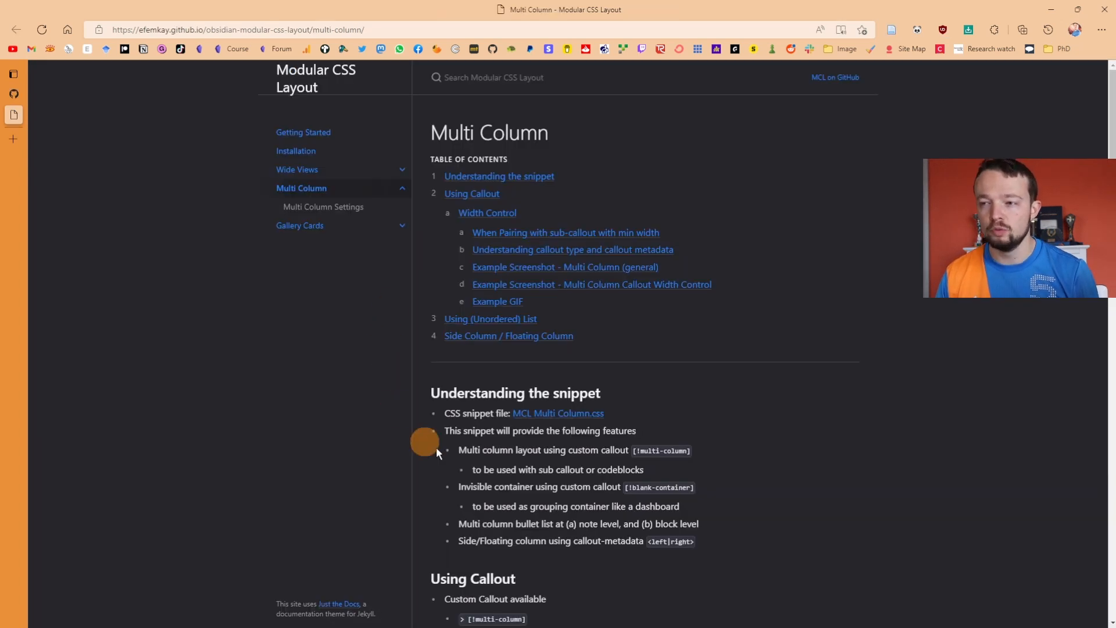
{"action": "scroll", "scroll_direction": "down", "scroll_amount": 3}
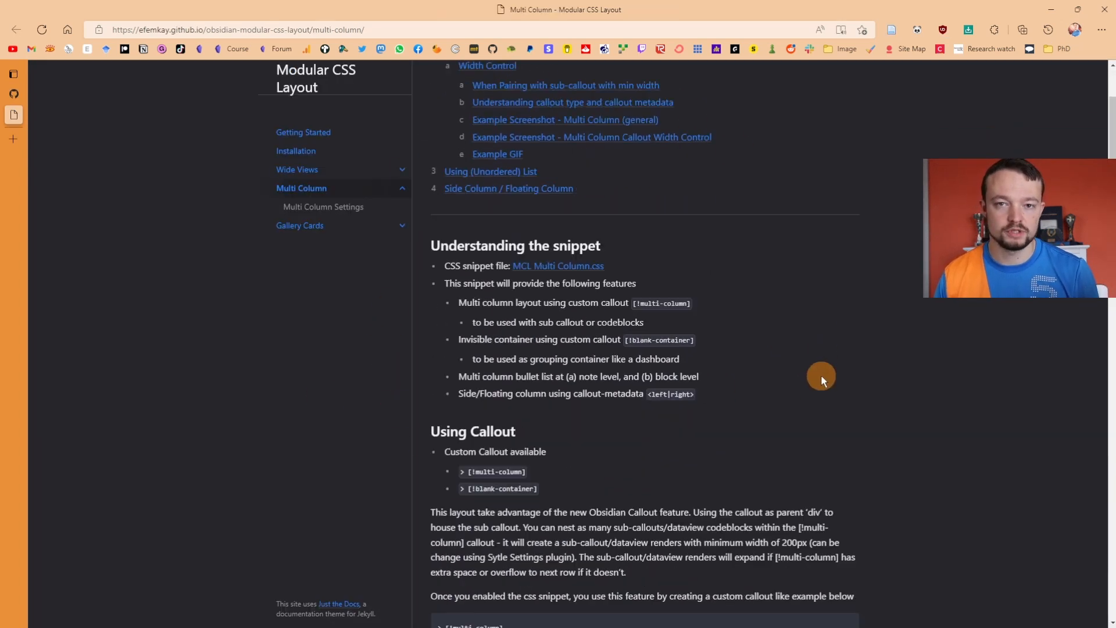
{"action": "scroll", "scroll_direction": "down", "scroll_amount": 3}
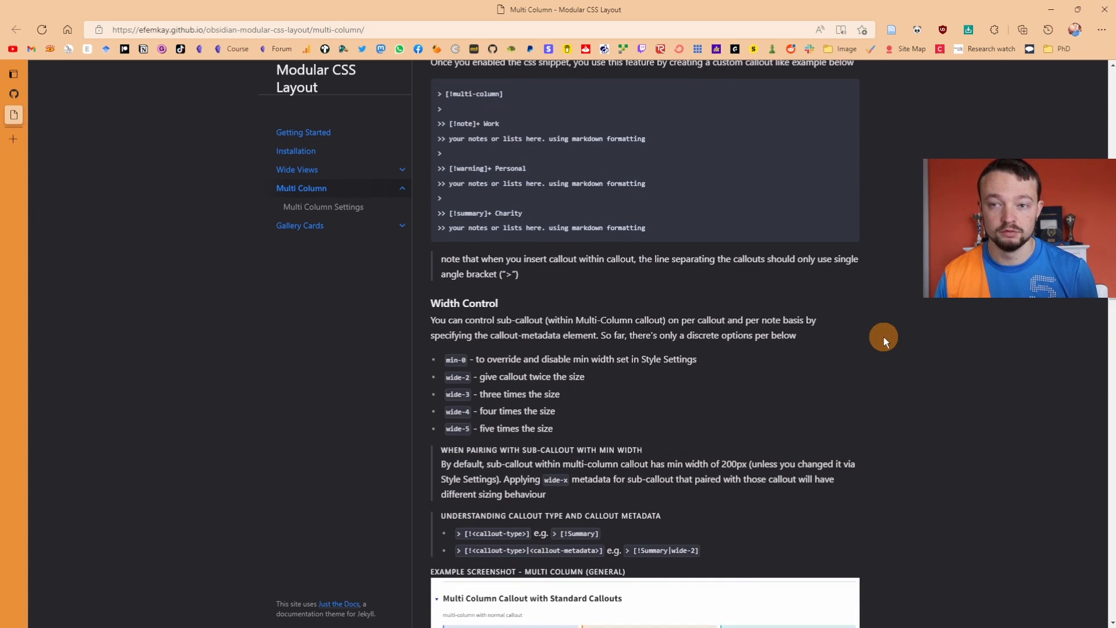
{"action": "scroll", "scroll_direction": "down", "scroll_amount": 3}
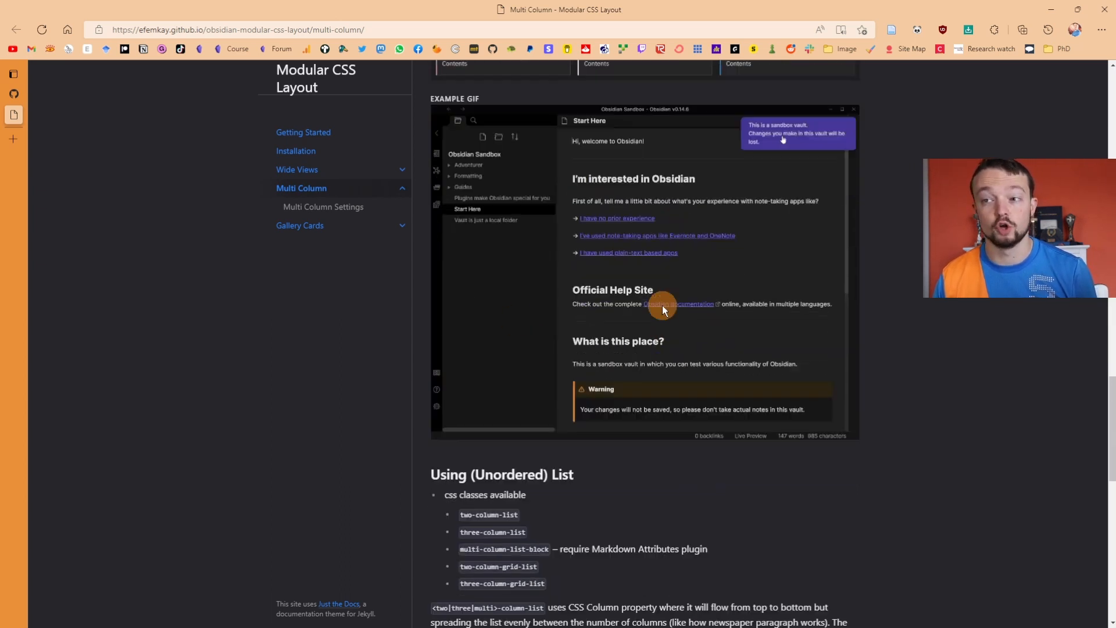
{"action": "scroll", "scroll_direction": "down", "scroll_amount": 3}
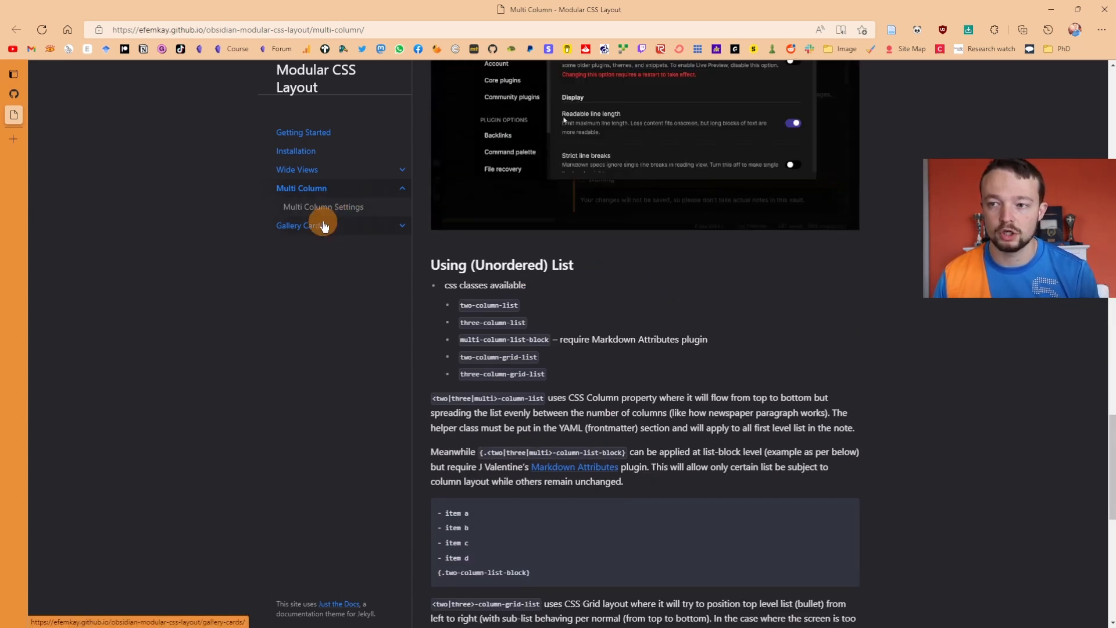
{"action": "left_click", "coordinate": [298, 225]}
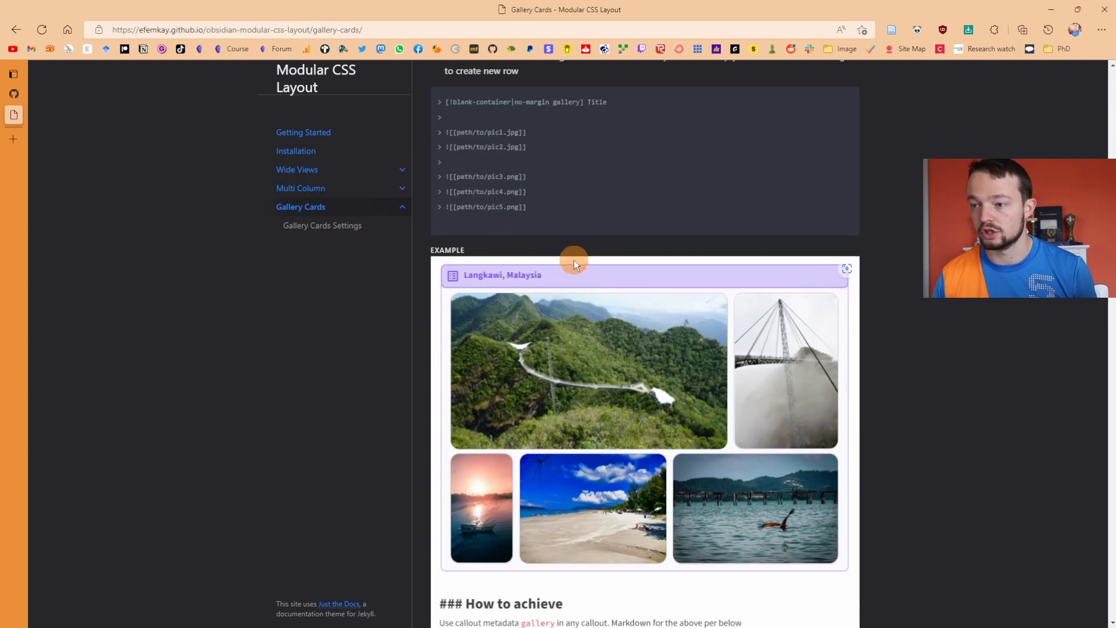
{"action": "left_click", "coordinate": [298, 169]}
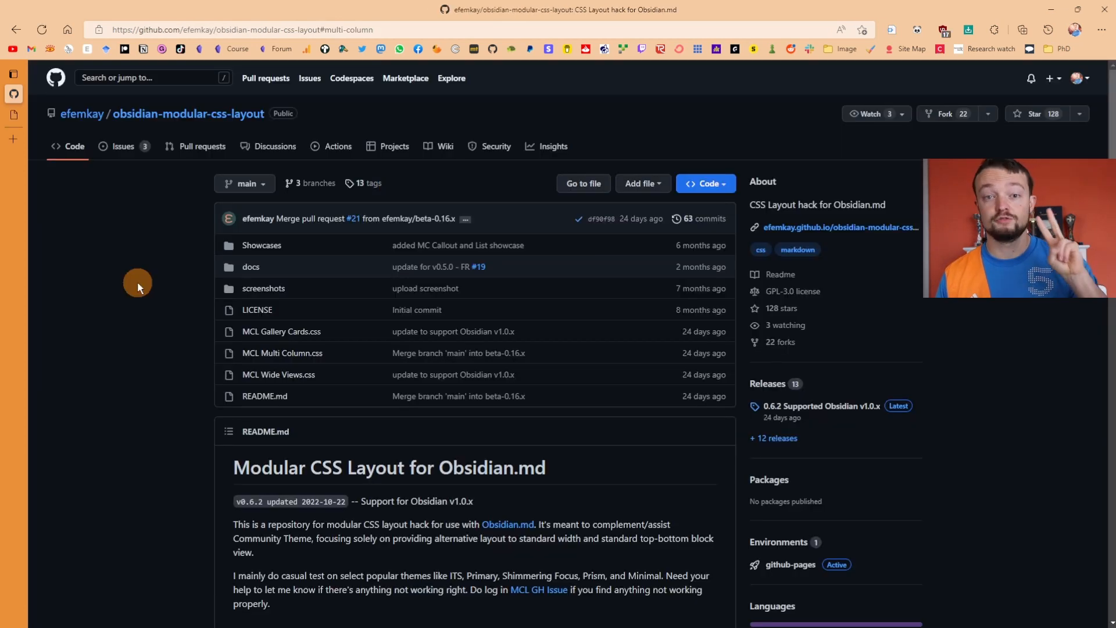
{"action": "mouse_move", "coordinate": [271, 434]}
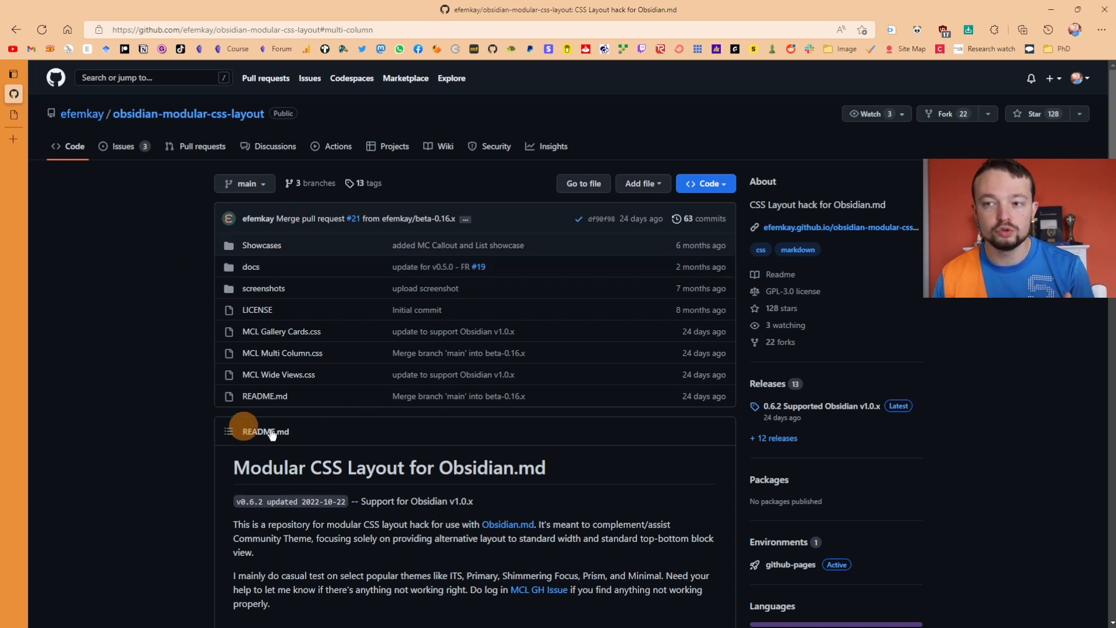
{"action": "mouse_move", "coordinate": [131, 330]}
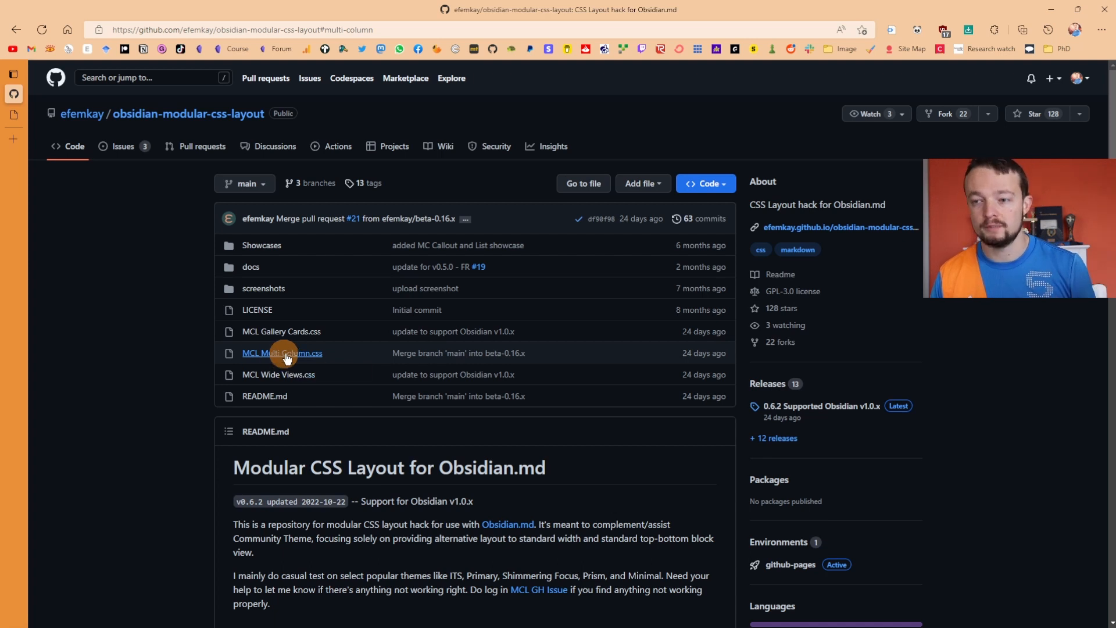
- Open MCL Multi Column.css from the repository file list
{"action": "left_click", "coordinate": [282, 352]}
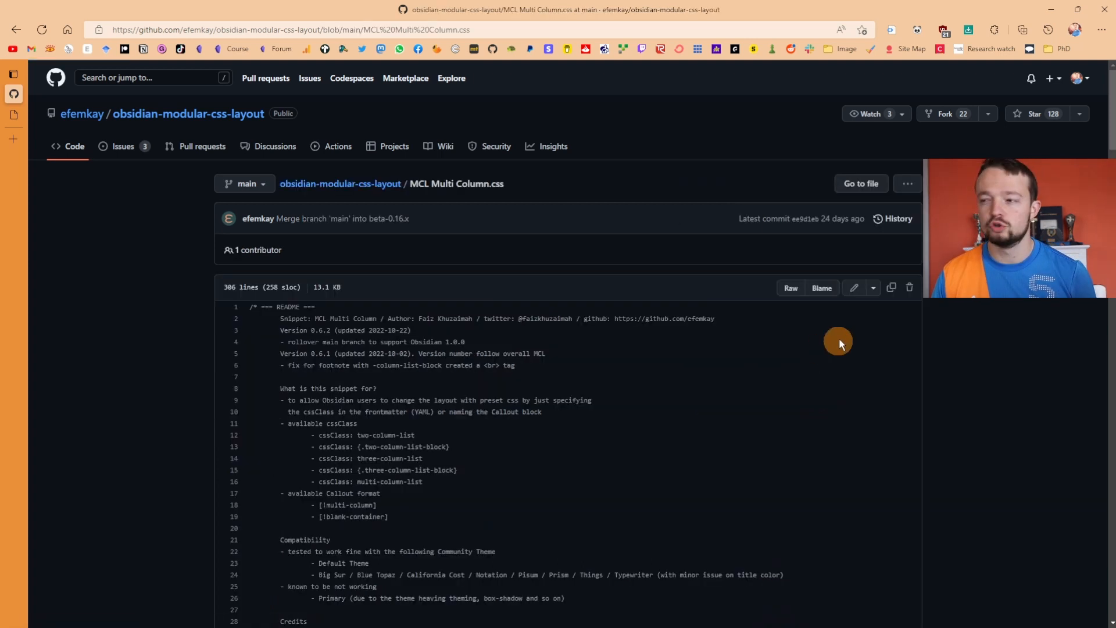
{"action": "mouse_move", "coordinate": [892, 288]}
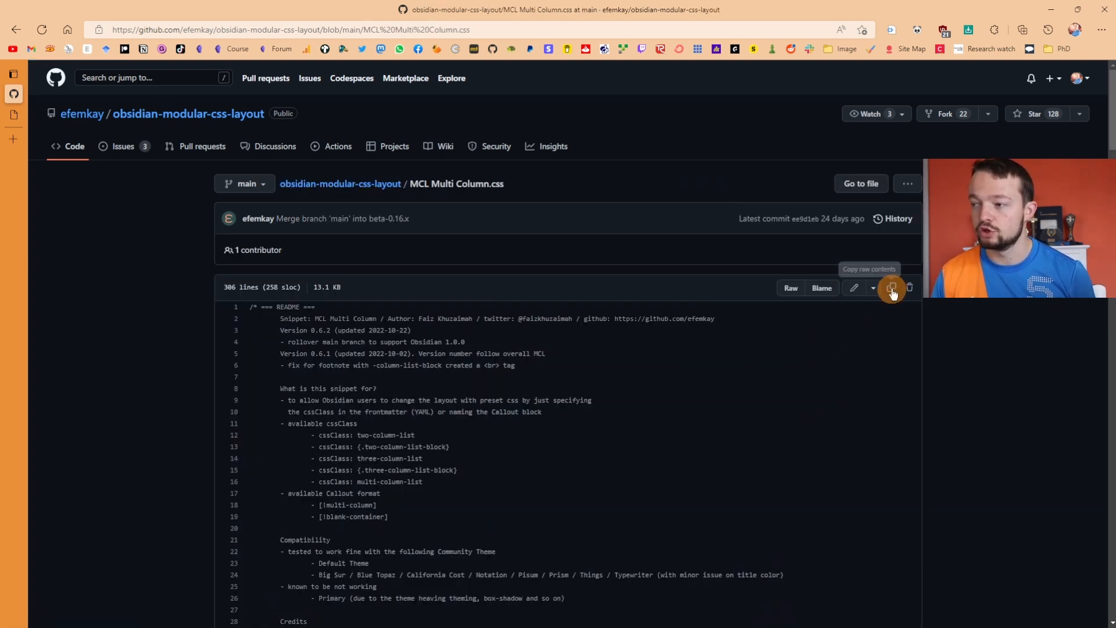
{"action": "mouse_move", "coordinate": [893, 288]}
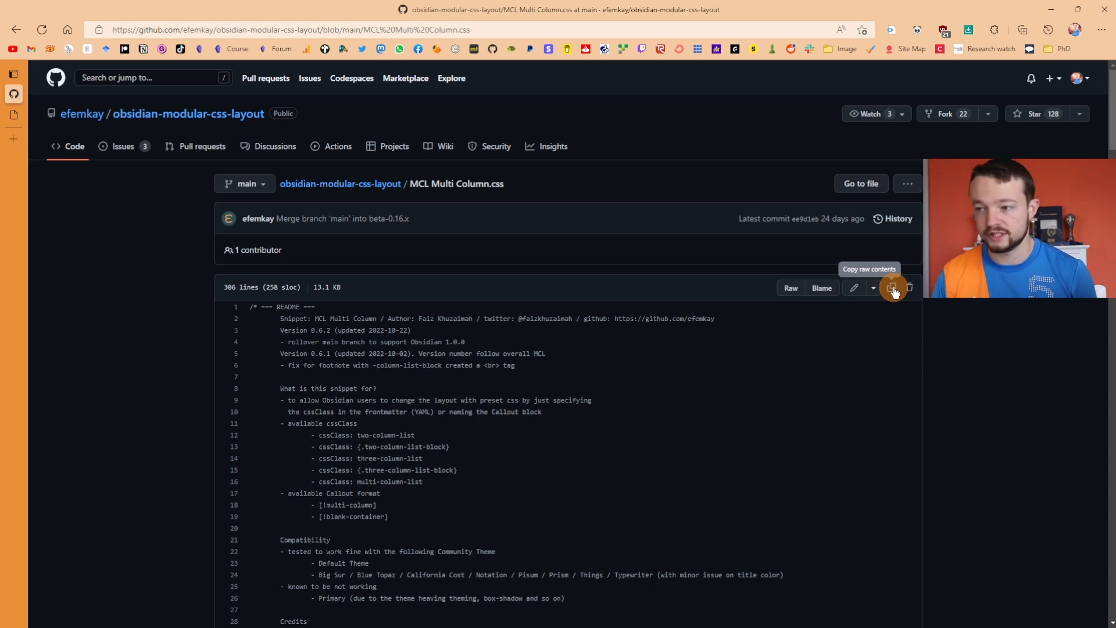
{"action": "mouse_move", "coordinate": [428, 427]}
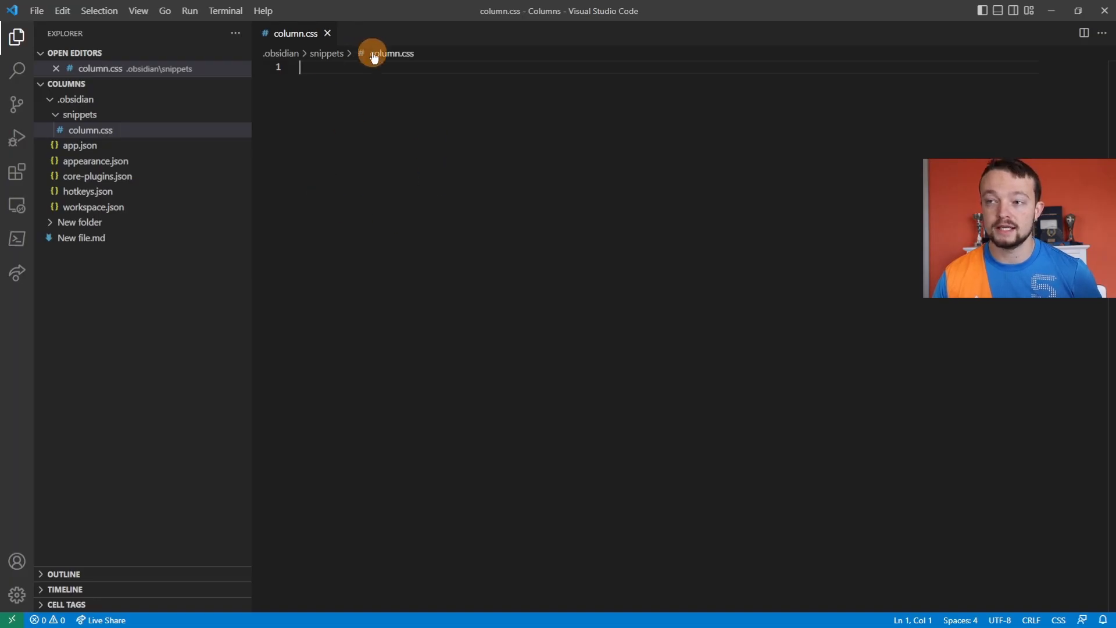
{"action": "mouse_move", "coordinate": [375, 140]}
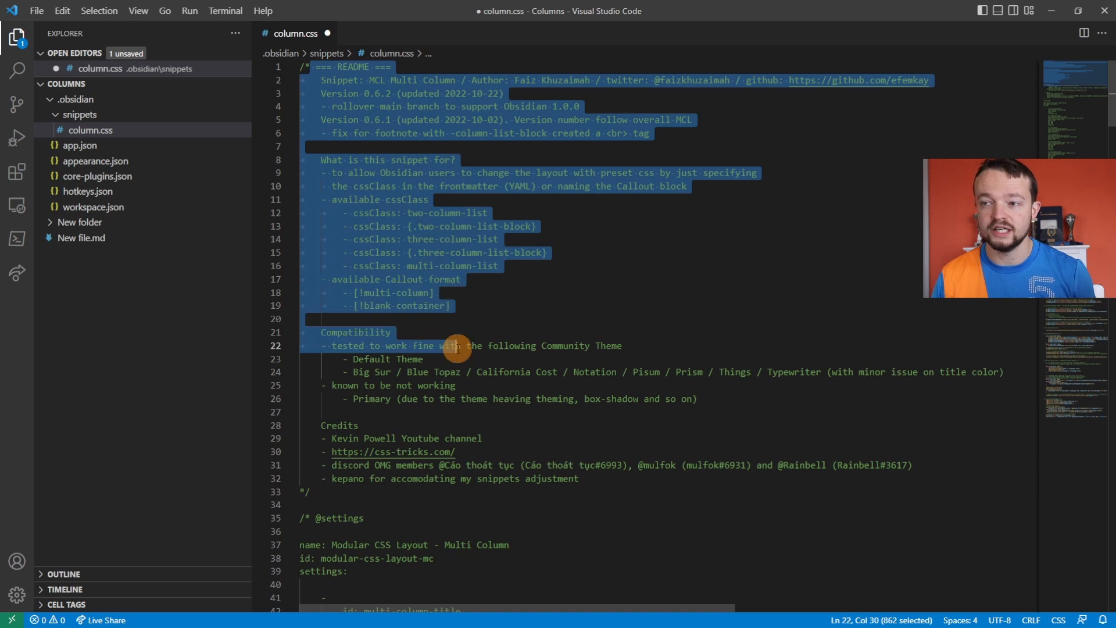
- Scroll through the pasted MCL Multi Column CSS in column.css
{"action": "scroll", "scroll_direction": "down", "scroll_amount": 3}
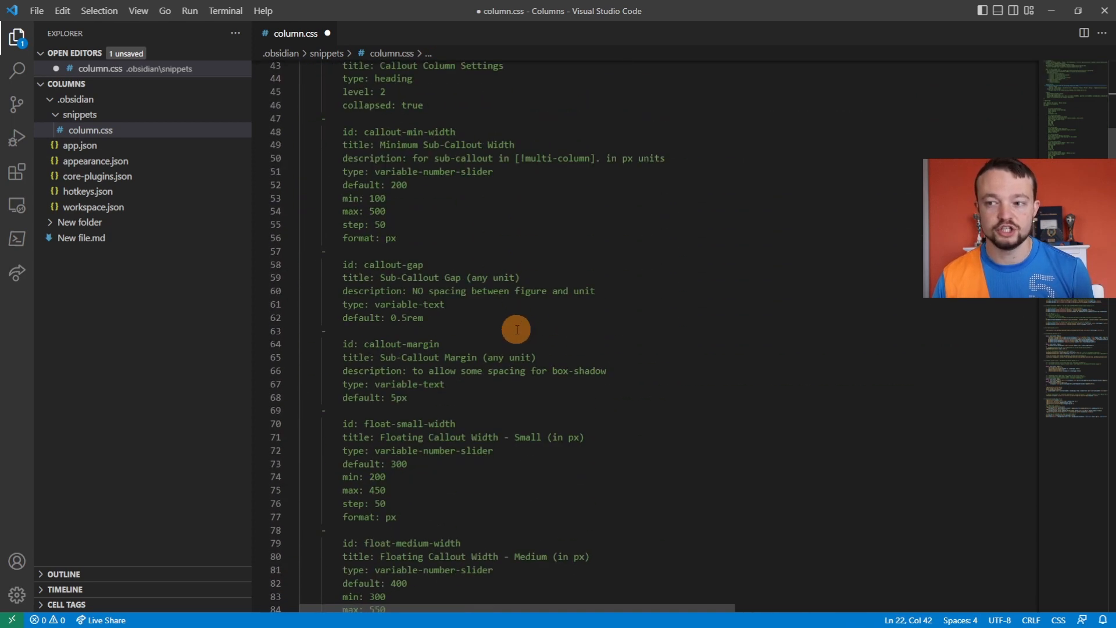
{"action": "scroll", "scroll_direction": "down", "scroll_amount": 3}
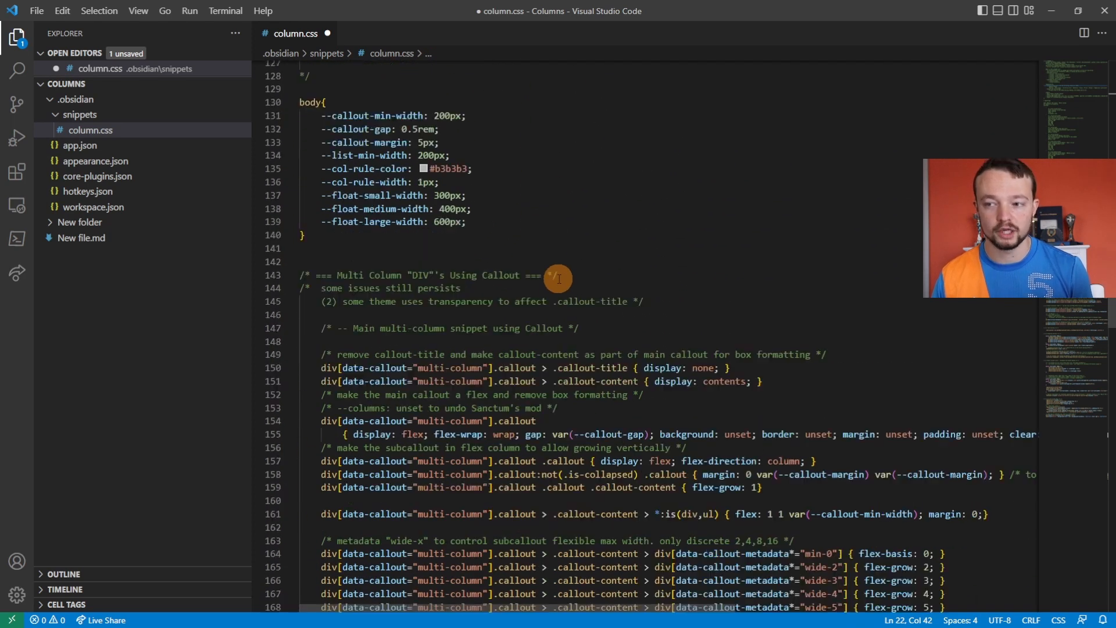
{"action": "scroll", "scroll_direction": "down", "scroll_amount": 3}
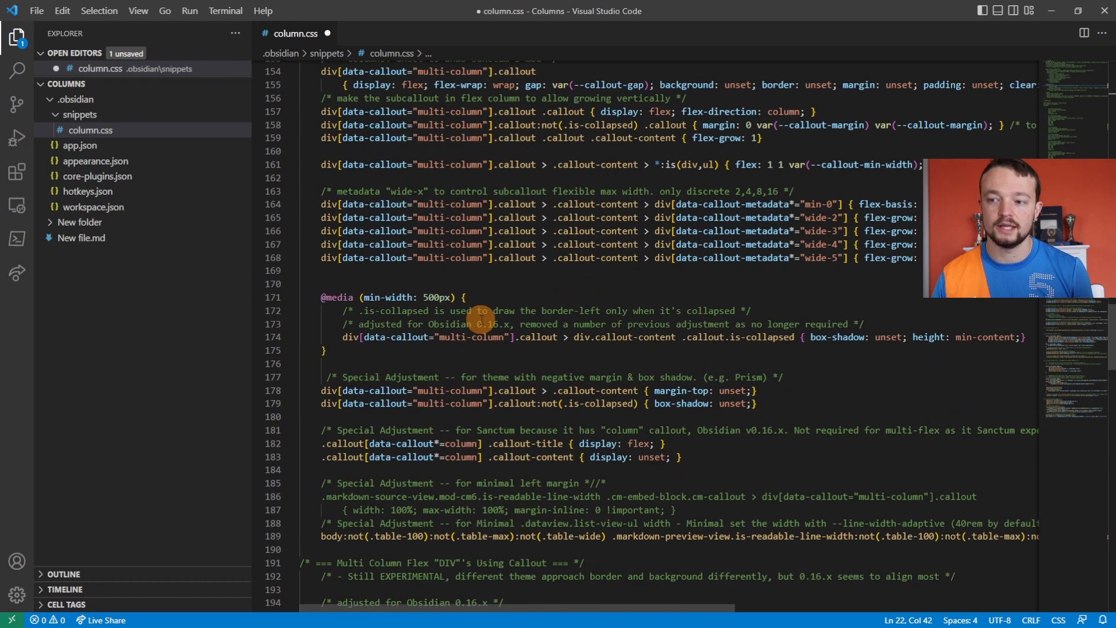
{"action": "scroll", "scroll_direction": "down", "scroll_amount": 3}
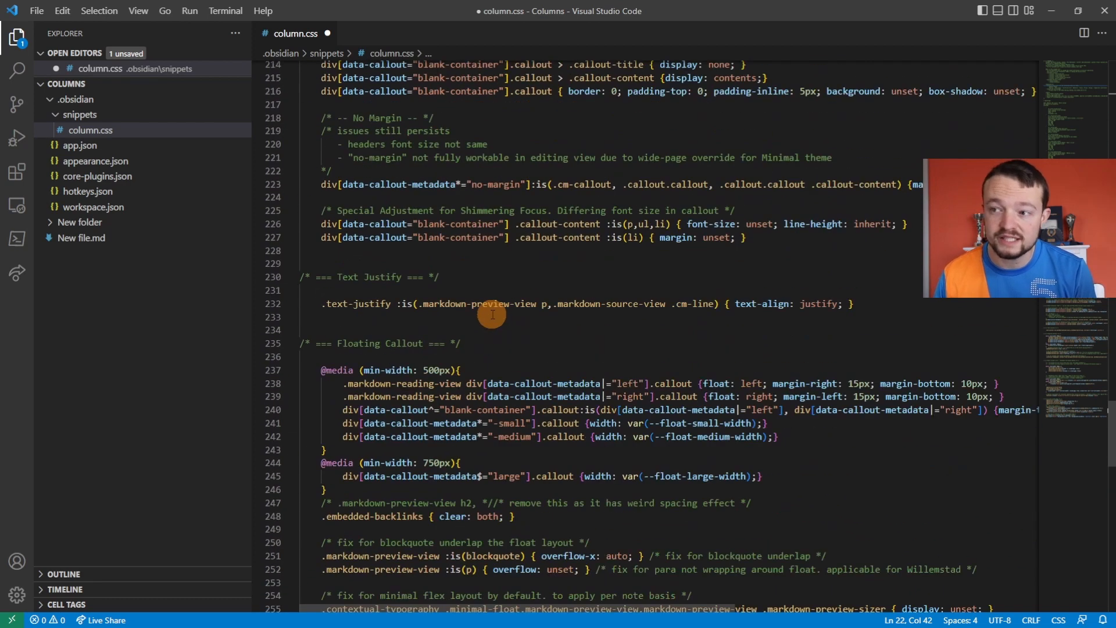
{"action": "scroll", "scroll_direction": "down", "scroll_amount": 3}
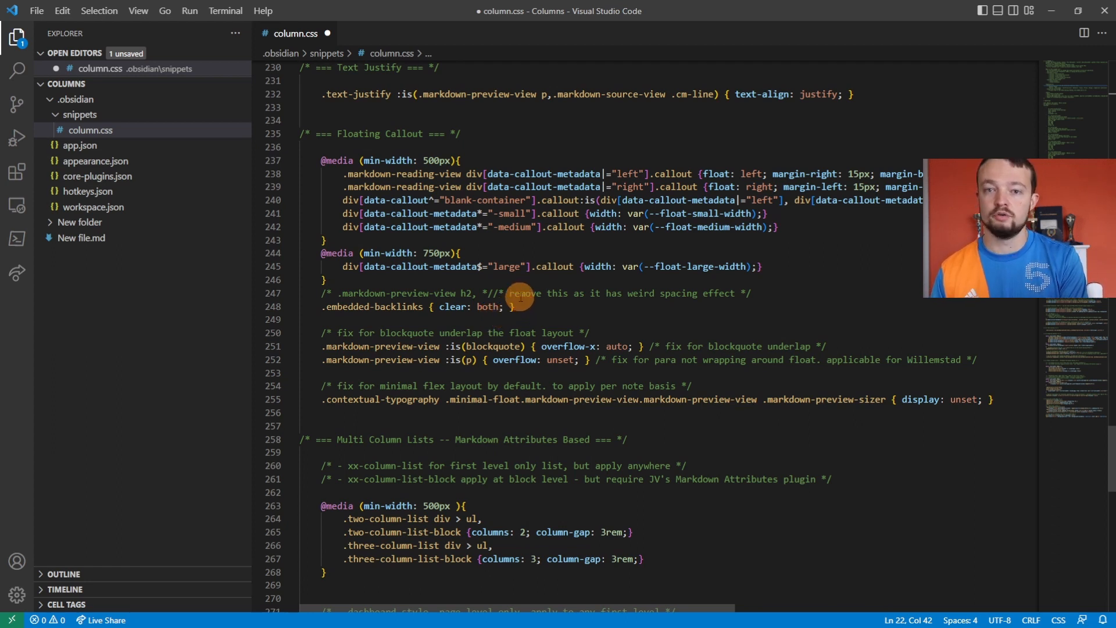
{"action": "mouse_move", "coordinate": [16, 36]}
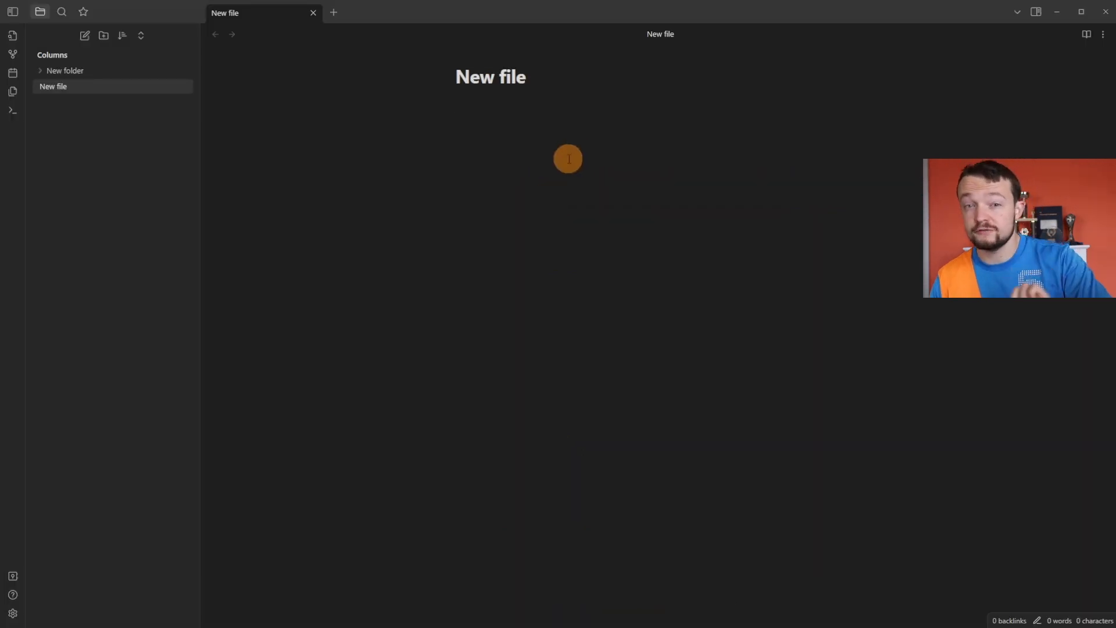
{"action": "mouse_move", "coordinate": [508, 116]}
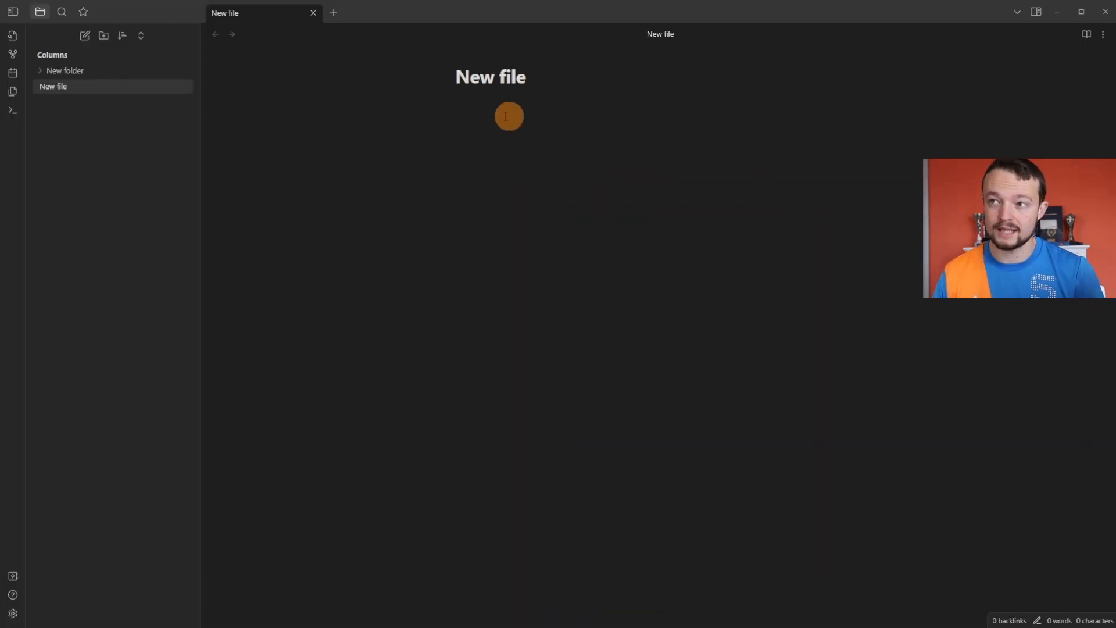
{"action": "mouse_move", "coordinate": [467, 213]}
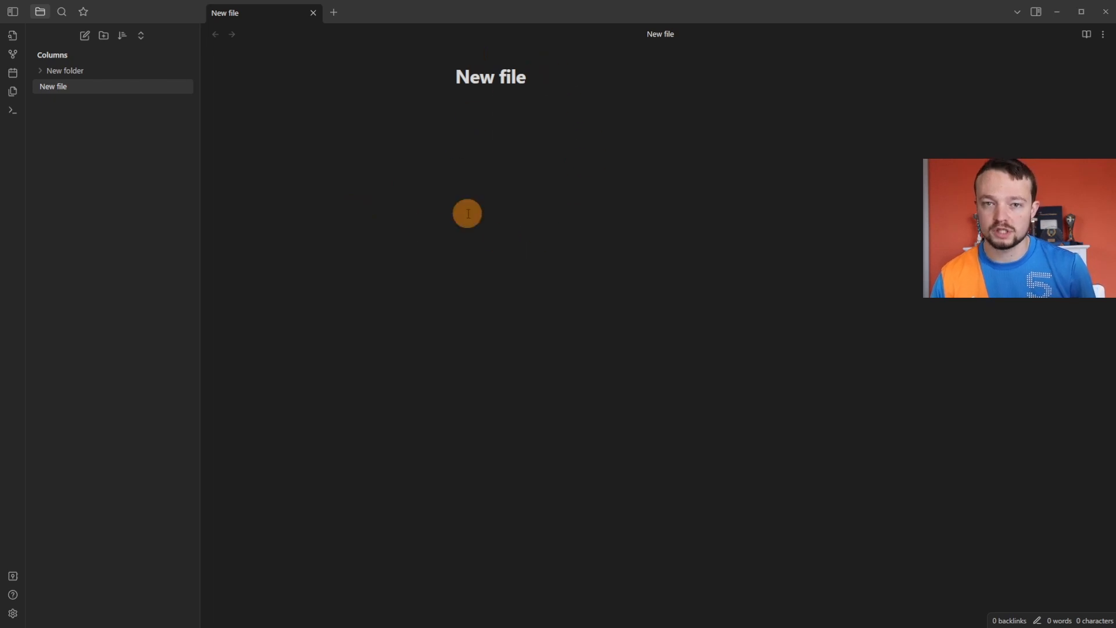
- Enable the 'column' snippet under Settings > Appearance > CSS snippets
{"action": "left_click", "coordinate": [12, 613]}
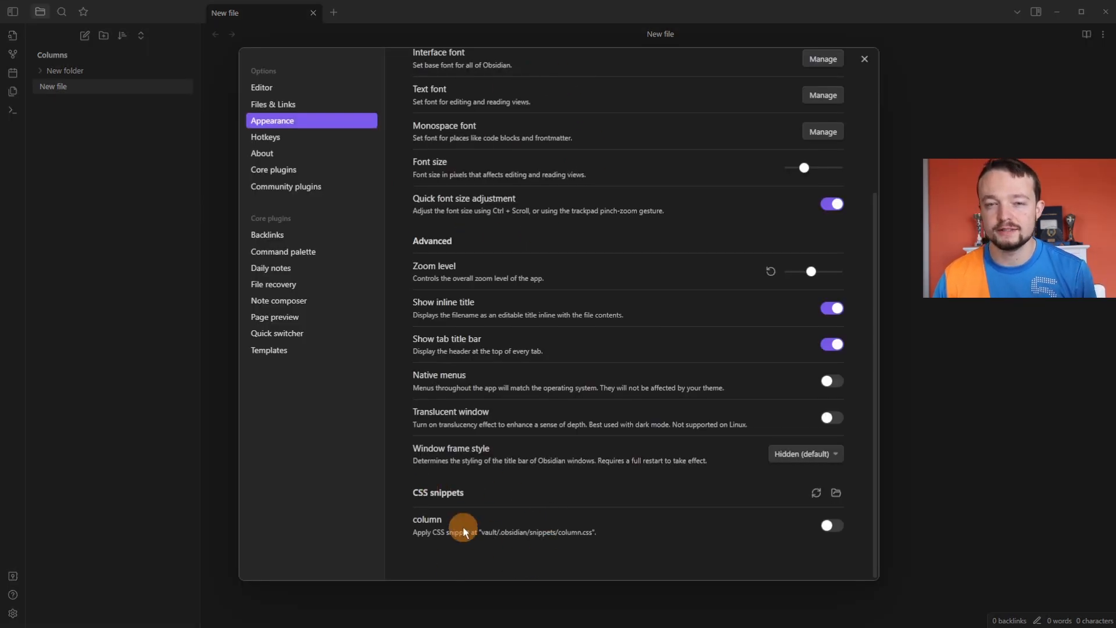
{"action": "mouse_move", "coordinate": [326, 120]}
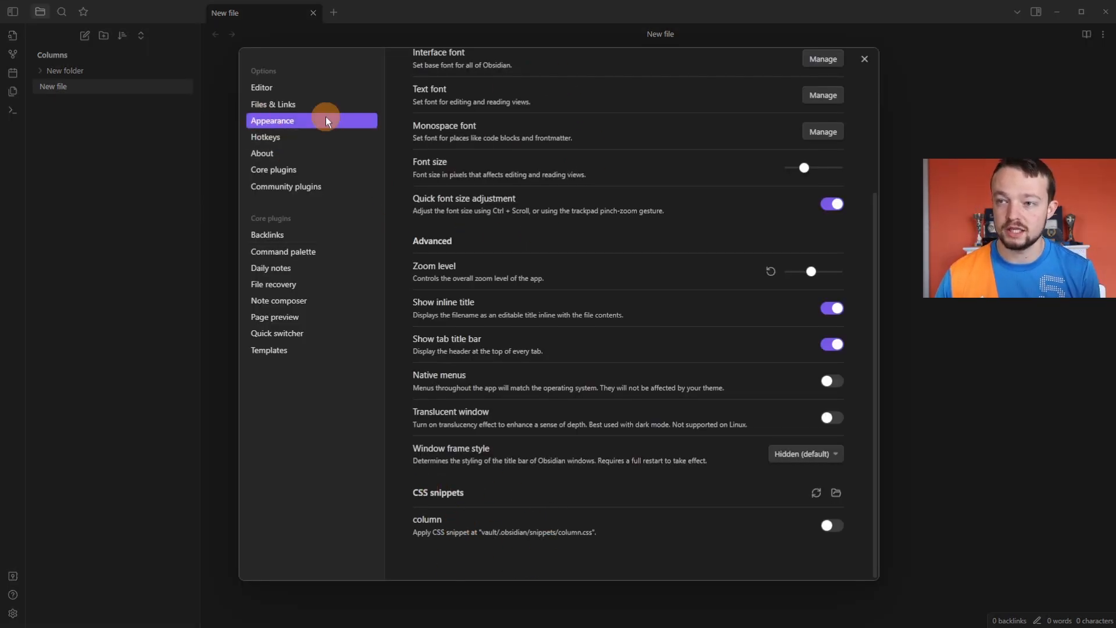
{"action": "mouse_move", "coordinate": [412, 530]}
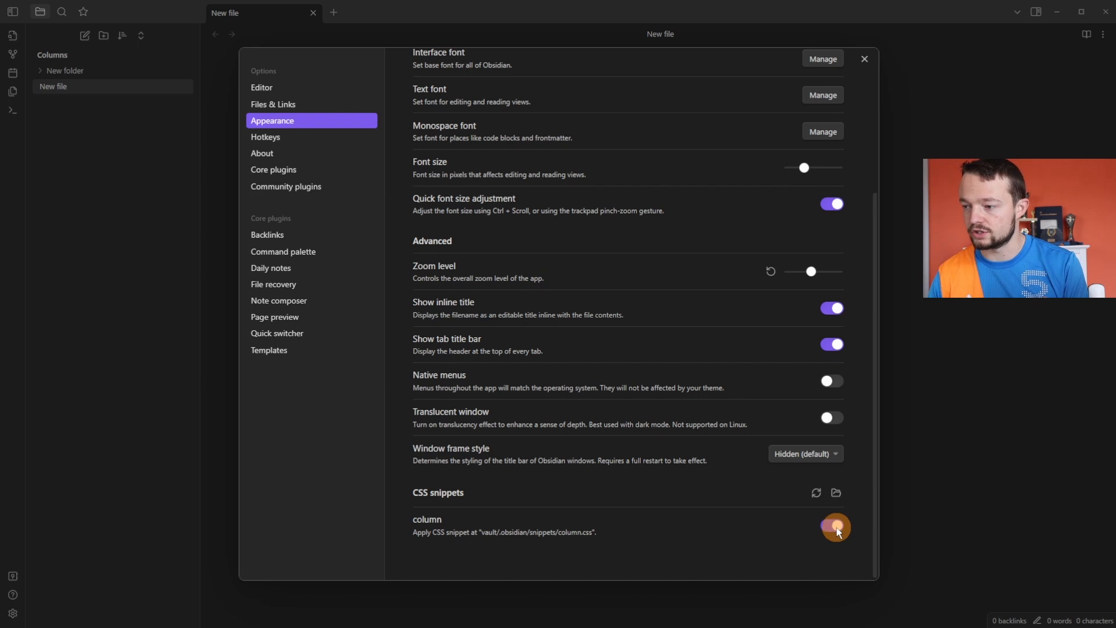
{"action": "left_click", "coordinate": [831, 525]}
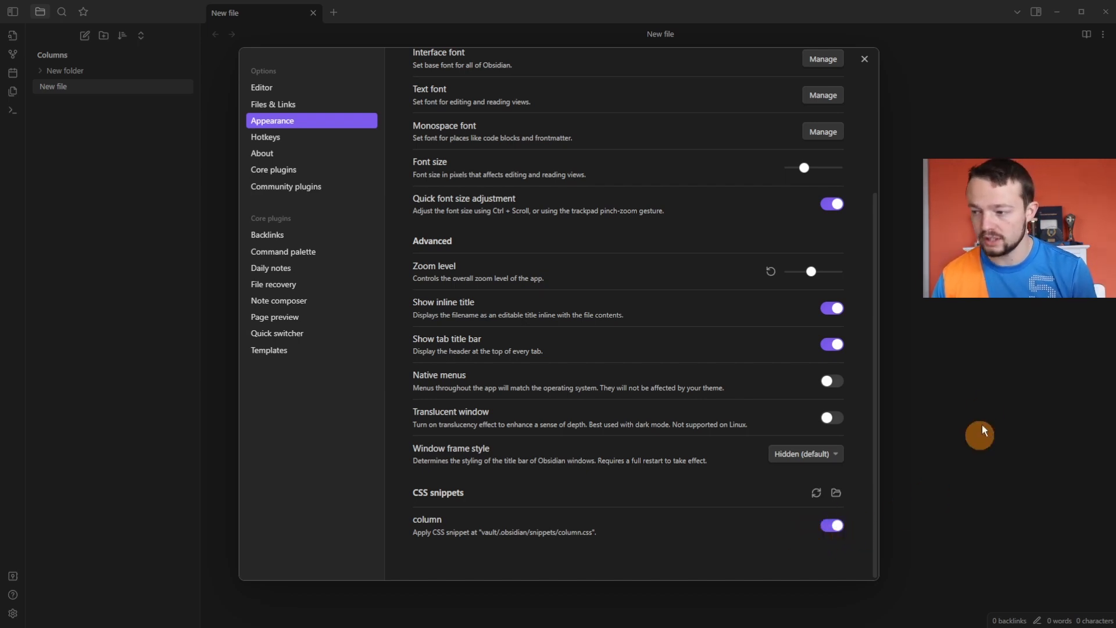
{"action": "mouse_move", "coordinate": [987, 413]}
{"action": "type", "text": "call"}
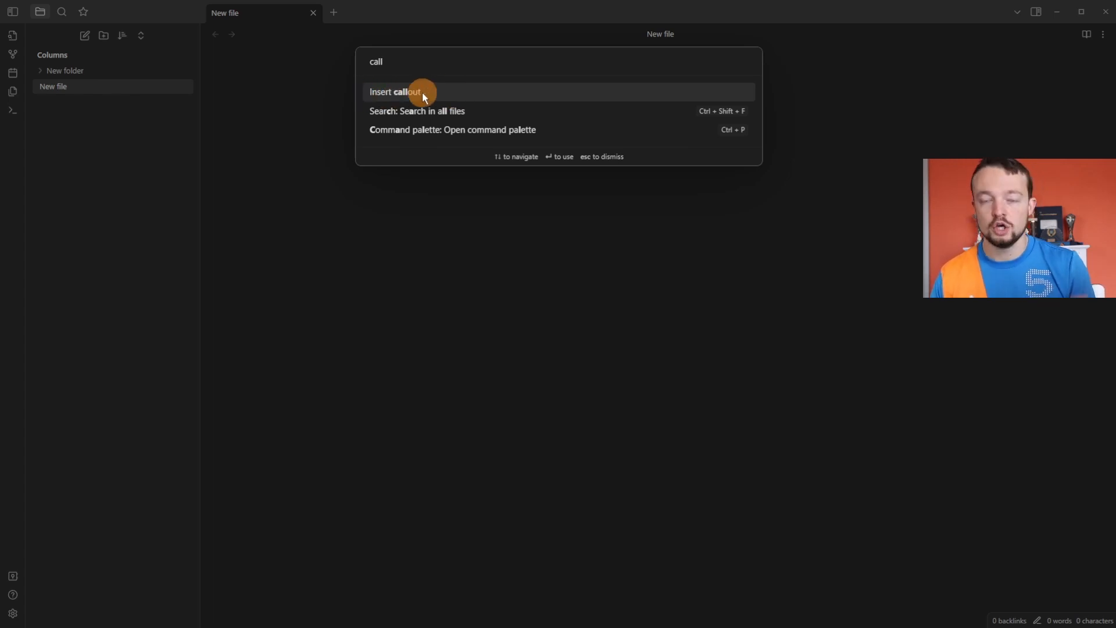
{"action": "mouse_move", "coordinate": [450, 92]}
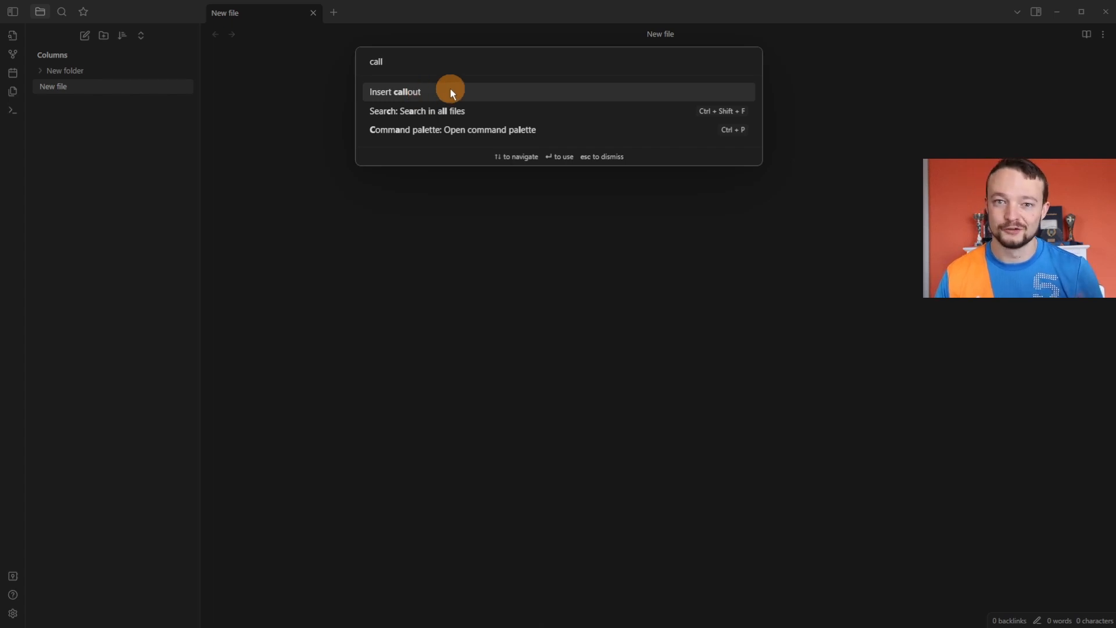
- Insert a note callout and select its NOTE type word
{"action": "left_click", "coordinate": [395, 91]}
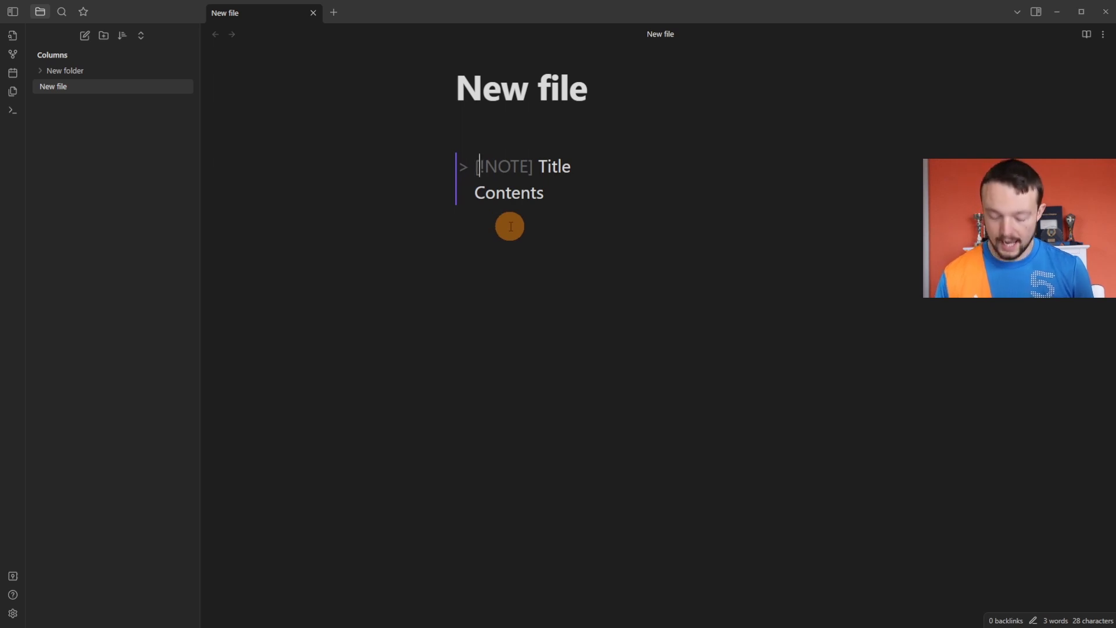
{"action": "double_click", "coordinate": [504, 167]}
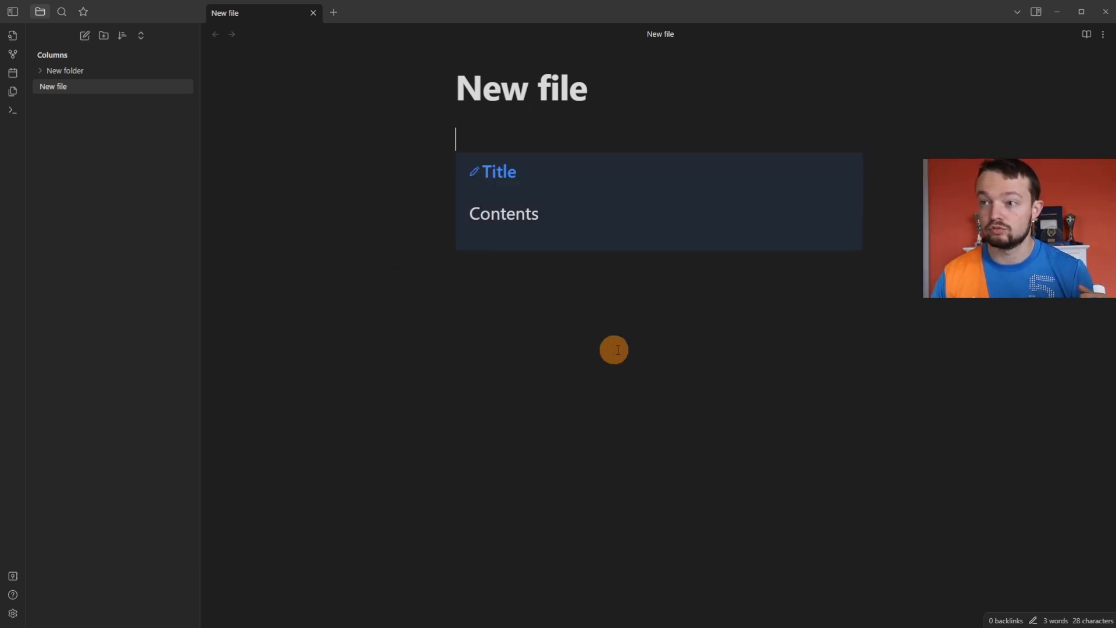
{"action": "mouse_move", "coordinate": [621, 348]}
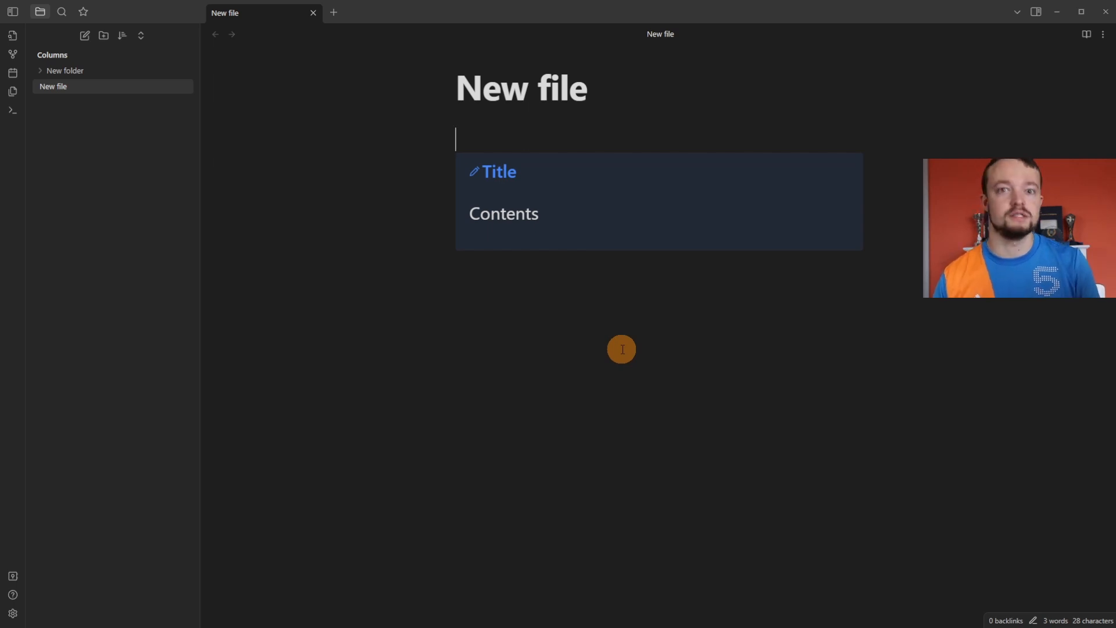
{"action": "mouse_move", "coordinate": [600, 322]}
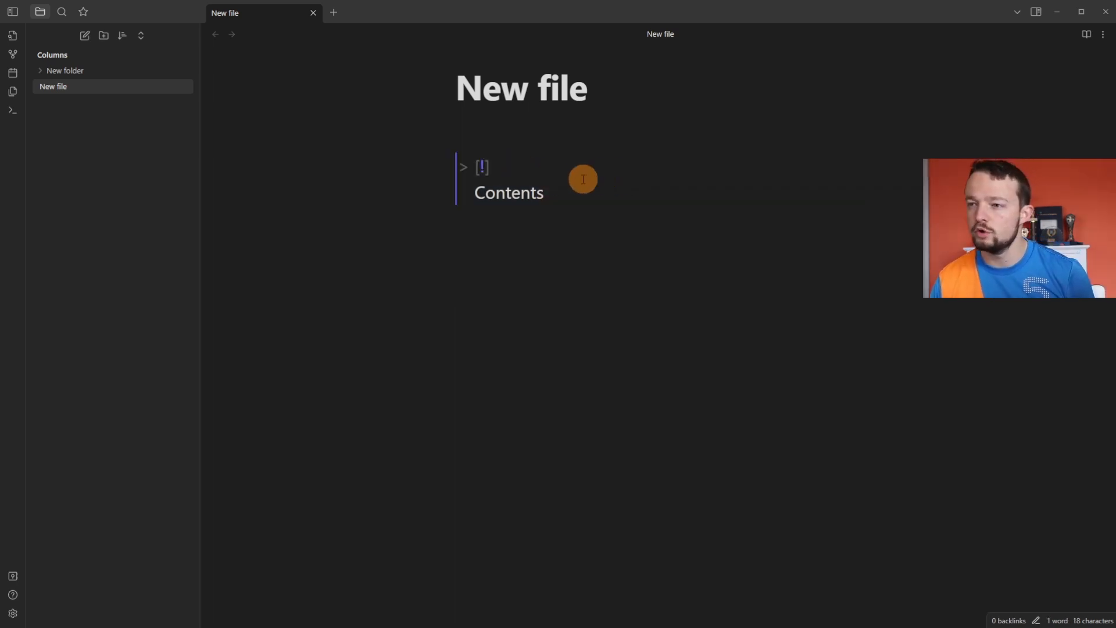
{"action": "mouse_move", "coordinate": [457, 152]}
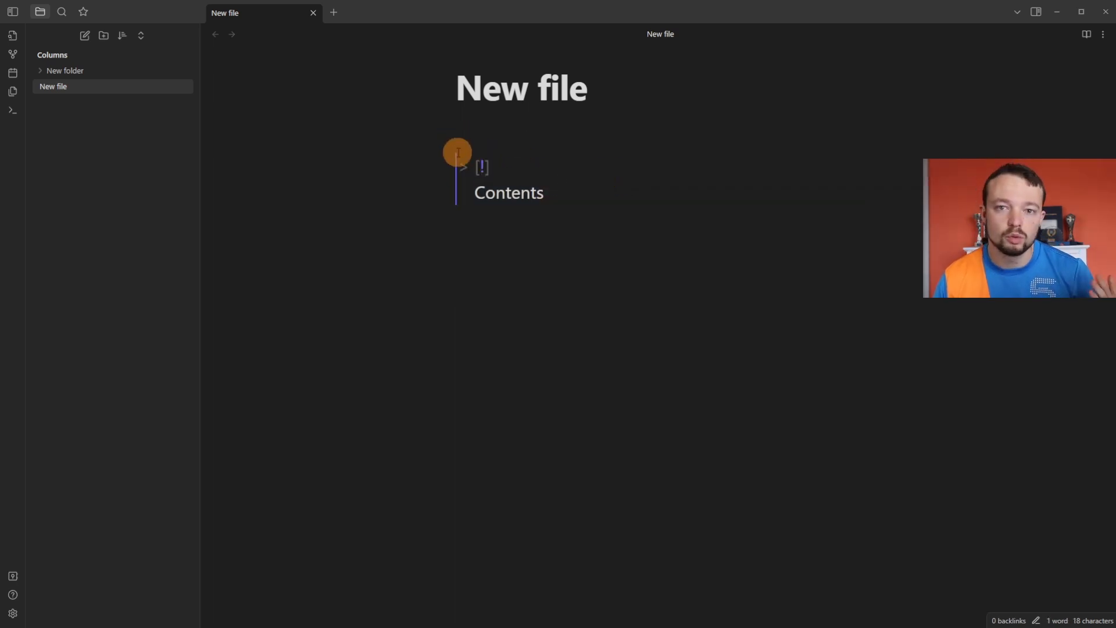
- Change the callout header from NOTE to multi-column and reopen its source
{"action": "type", "text": "multi-column"}
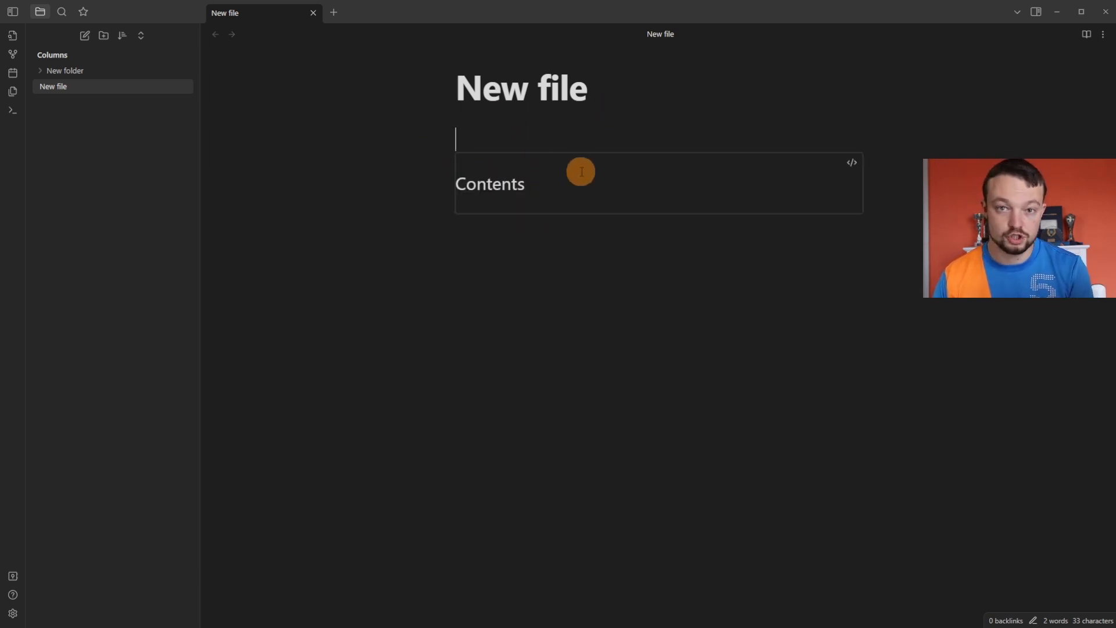
{"action": "mouse_move", "coordinate": [853, 162]}
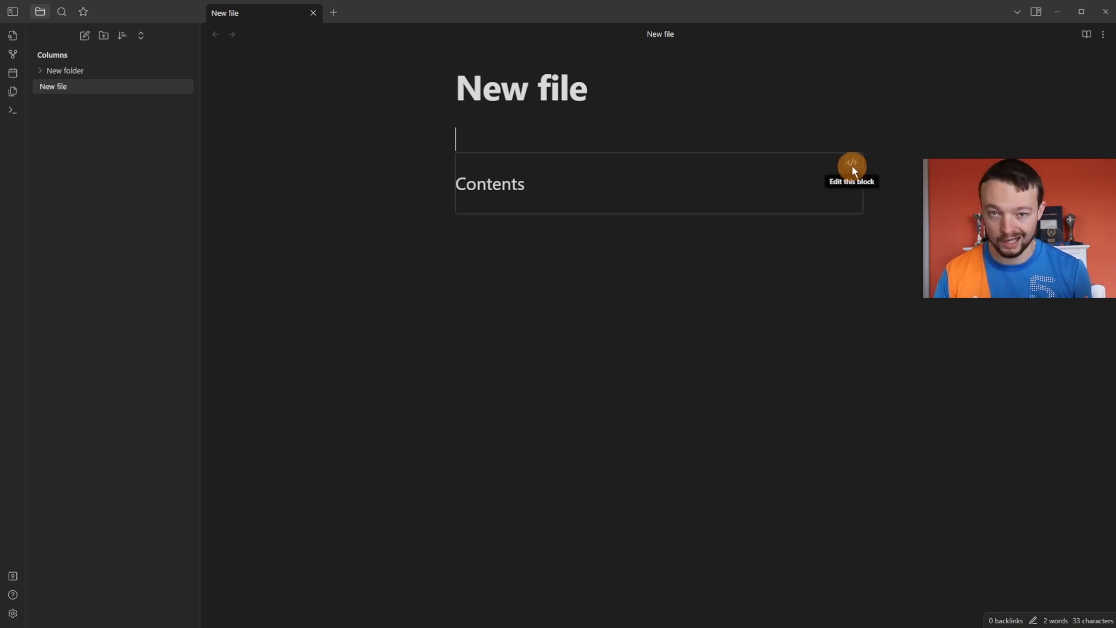
{"action": "left_click", "coordinate": [851, 166]}
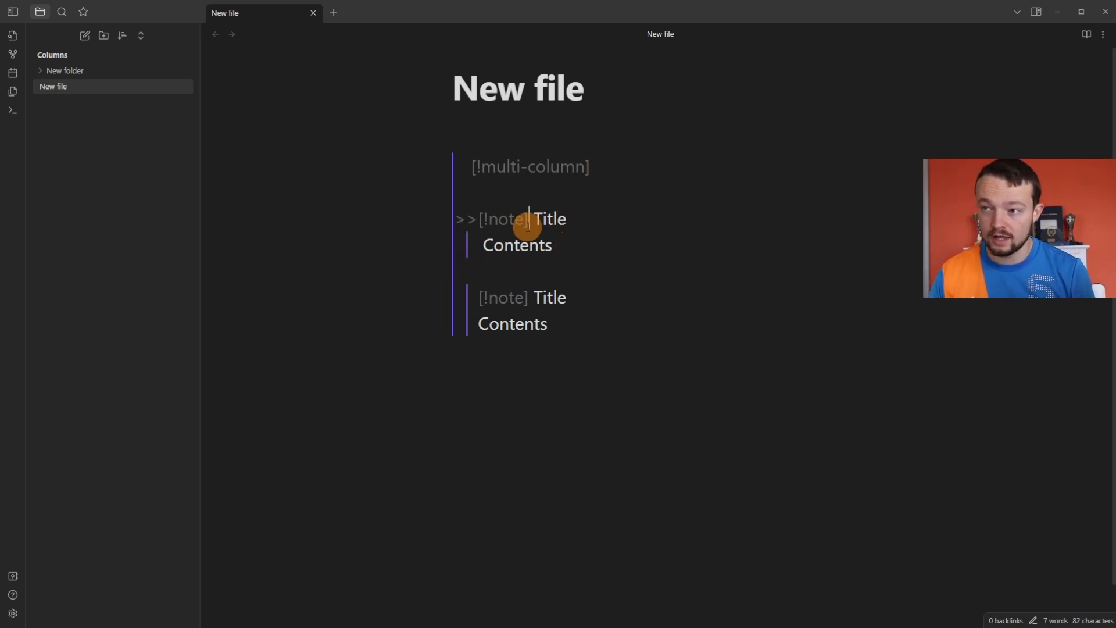
- Add a third '[!info] Title' callout after the two nested notes and leave the block
{"action": "left_click", "coordinate": [513, 323]}
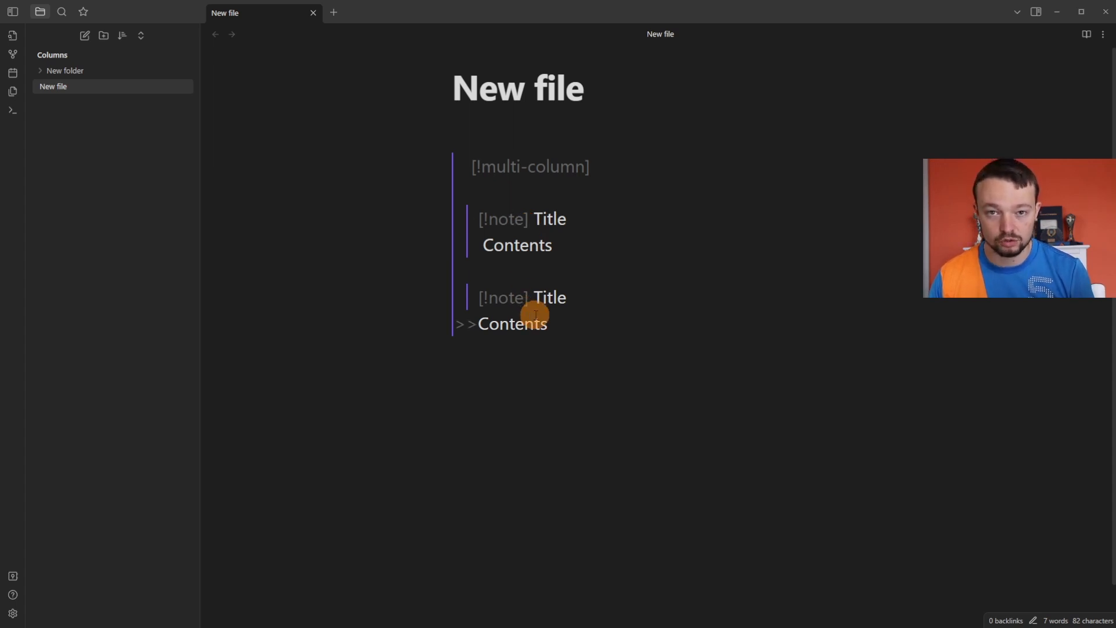
{"action": "mouse_move", "coordinate": [510, 132]}
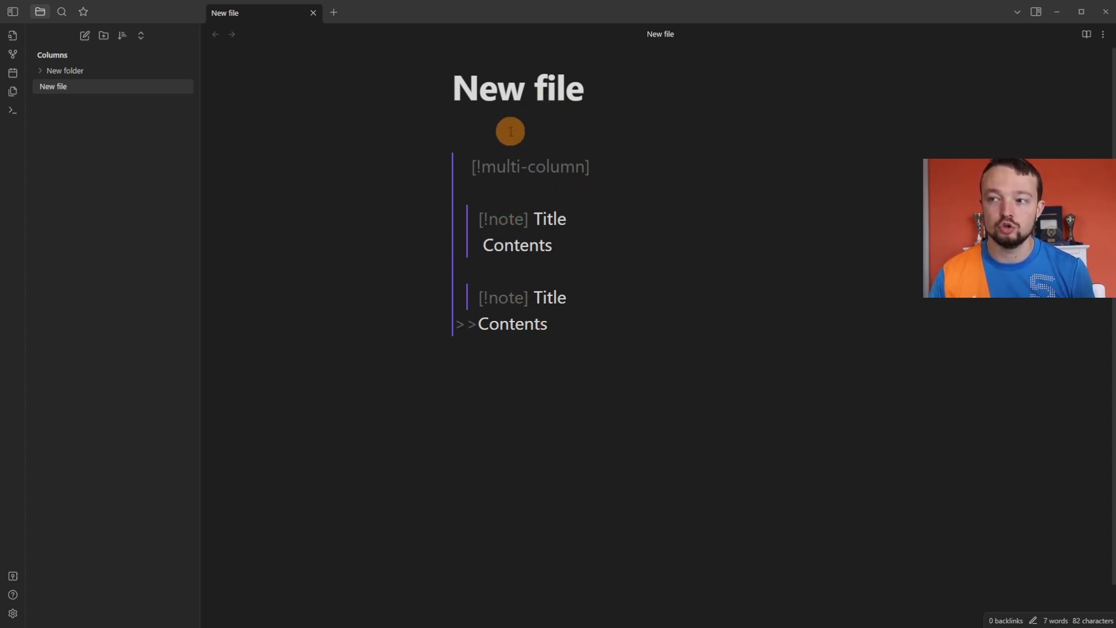
{"action": "type", "text": "[!info] Title"}
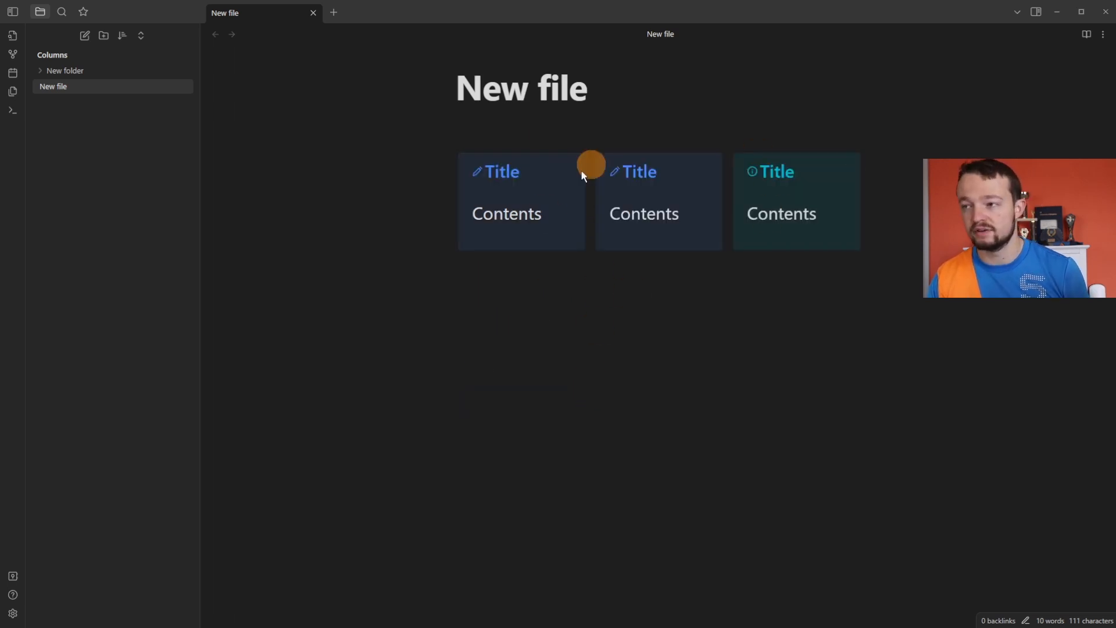
{"action": "left_click", "coordinate": [13, 613]}
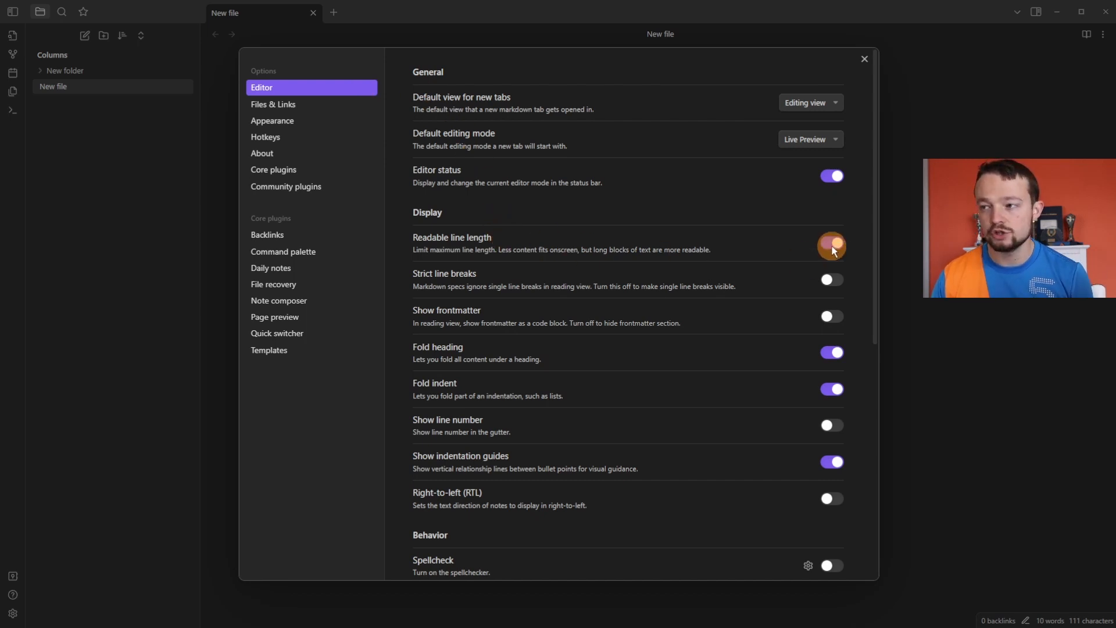
- Switch off Readable line length in Editor settings to widen the columns
{"action": "left_click", "coordinate": [865, 58]}
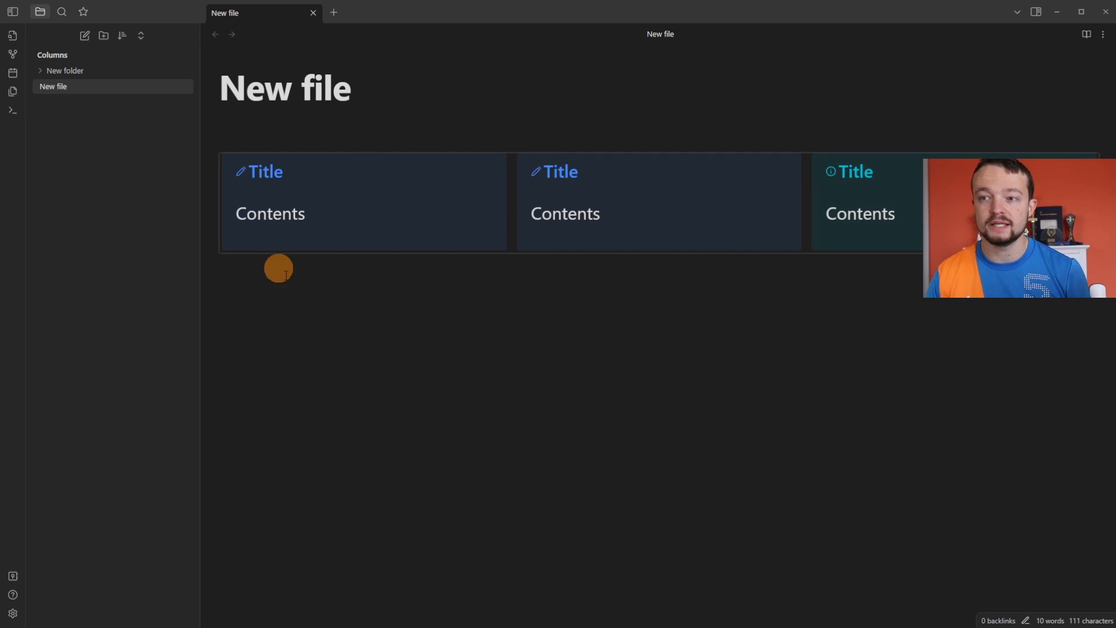
{"action": "mouse_move", "coordinate": [508, 319]}
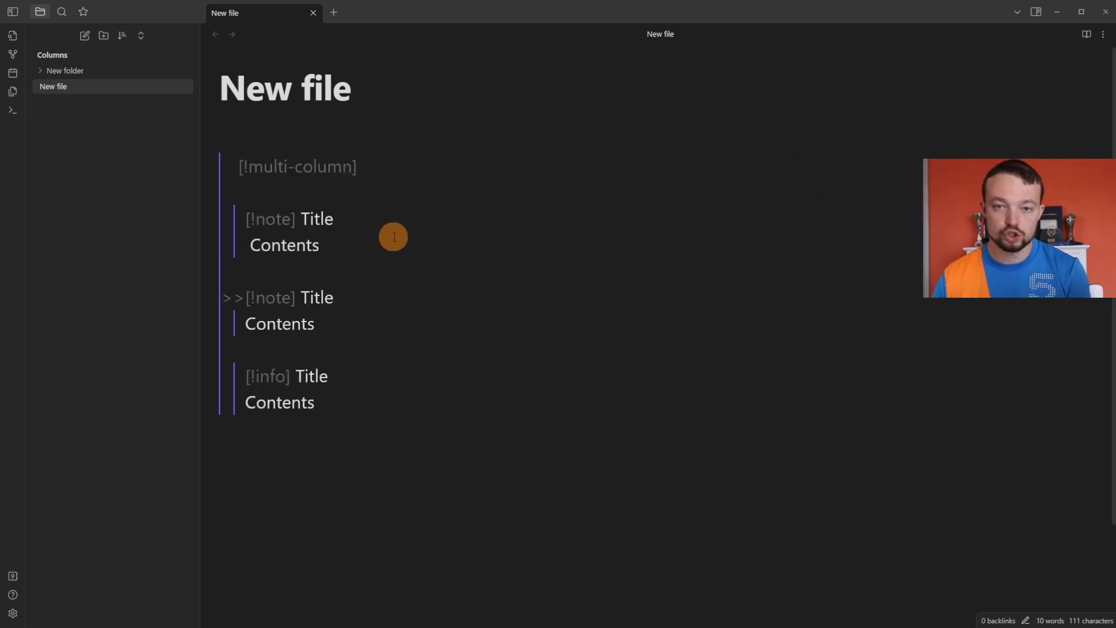
- Add '-' and '+' fold modifiers to the callouts and fold the middle card
{"action": "type", "text": "-"}
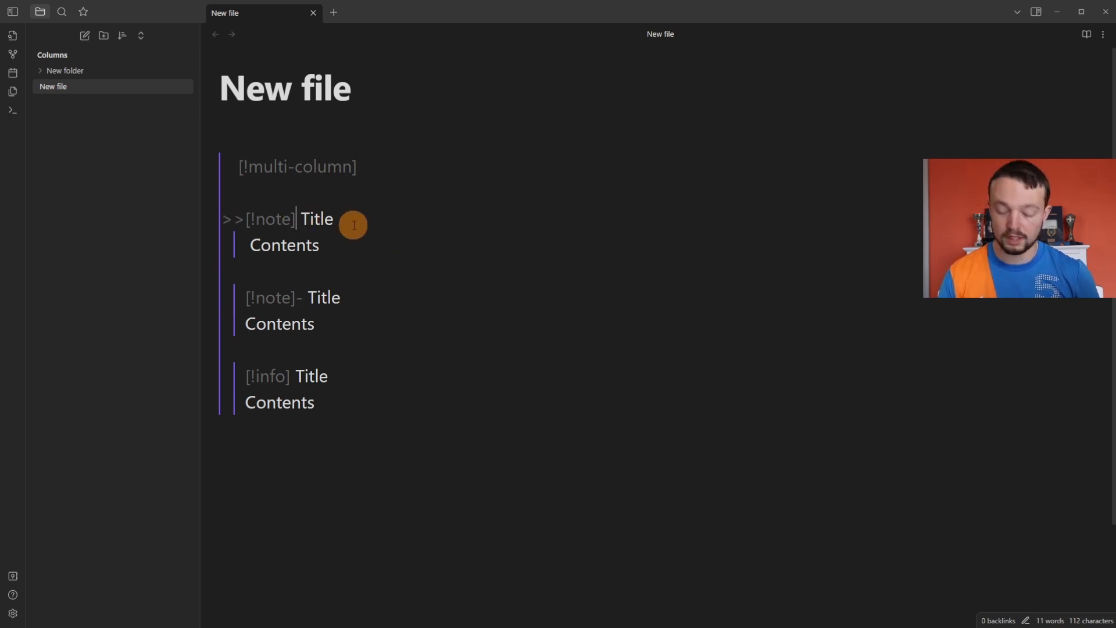
{"action": "type", "text": "+"}
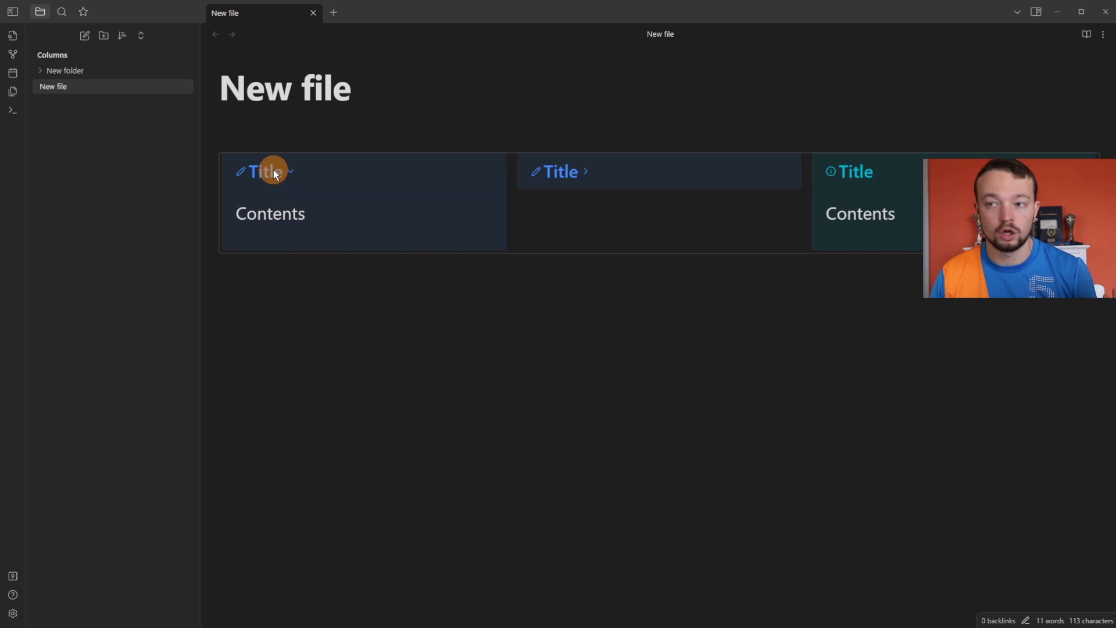
{"action": "mouse_move", "coordinate": [573, 174]}
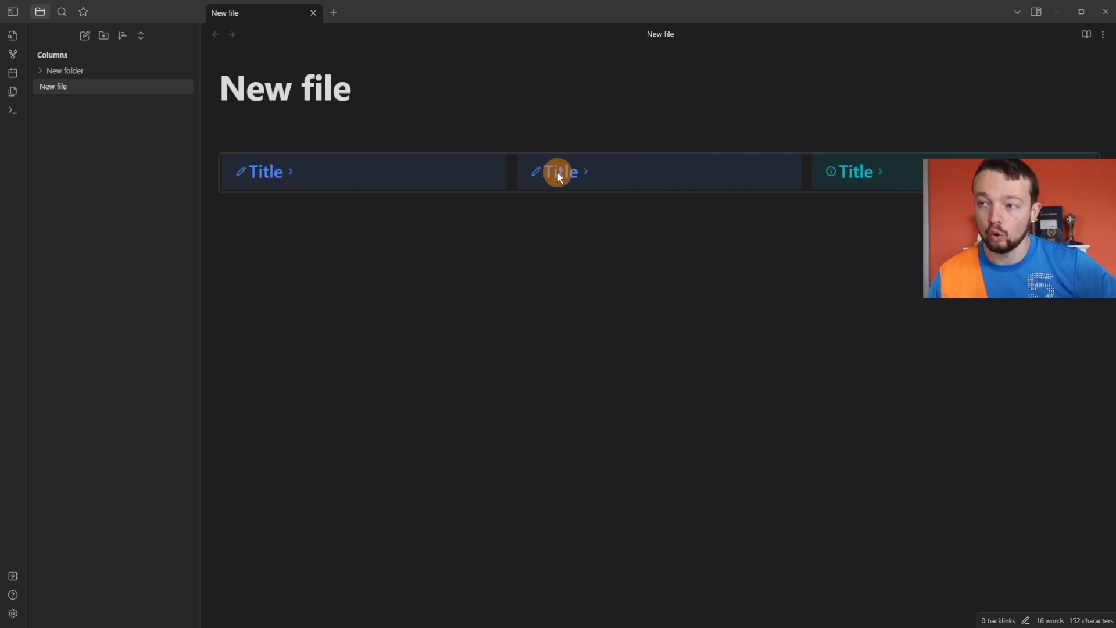
{"action": "left_click", "coordinate": [559, 172]}
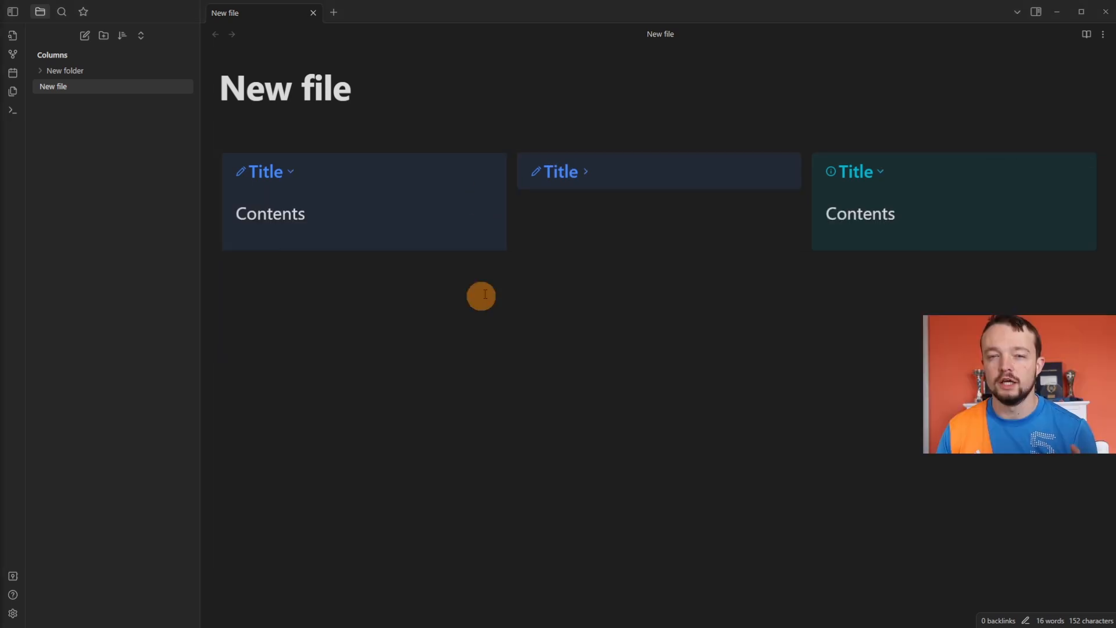
{"action": "mouse_move", "coordinate": [390, 298]}
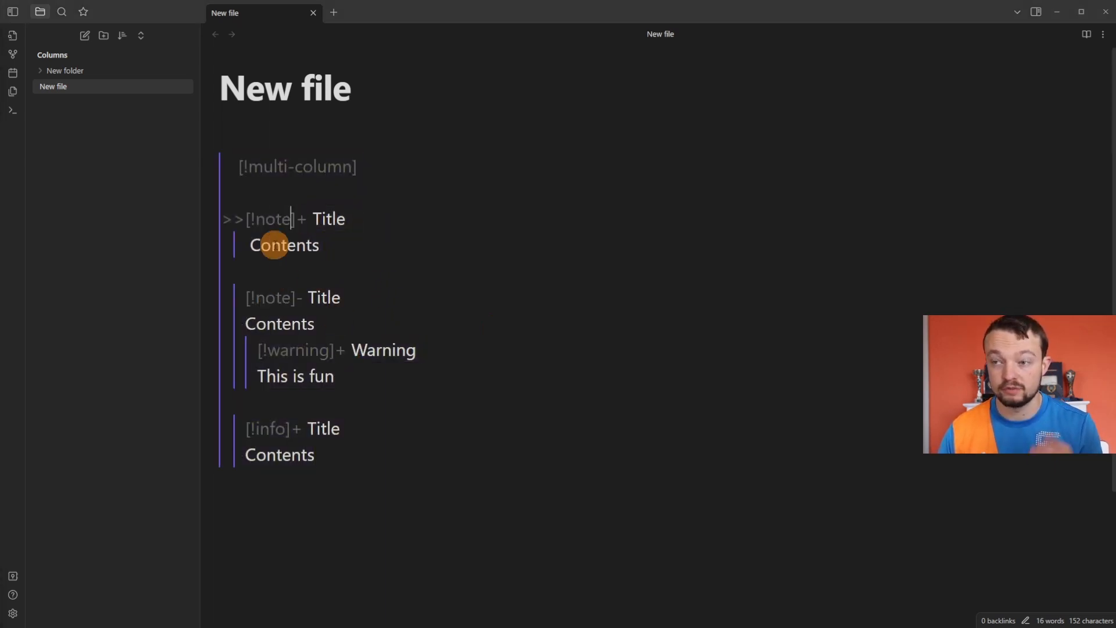
{"action": "mouse_move", "coordinate": [330, 270]}
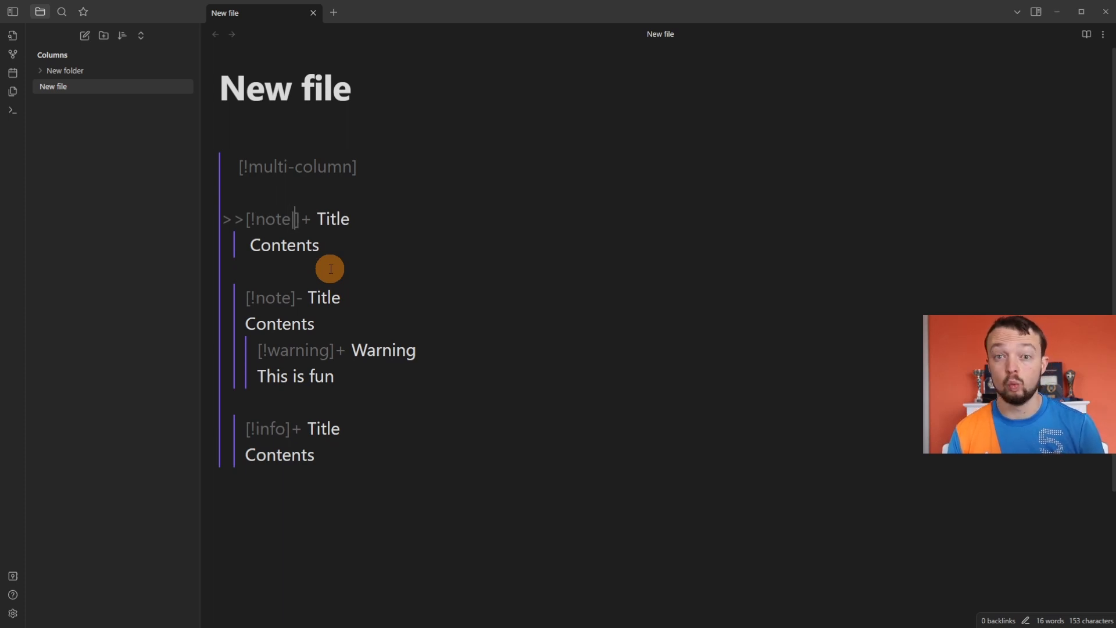
- Edit the first callout header to '[!note|wide-2]+'
{"action": "type", "text": "|wide-"}
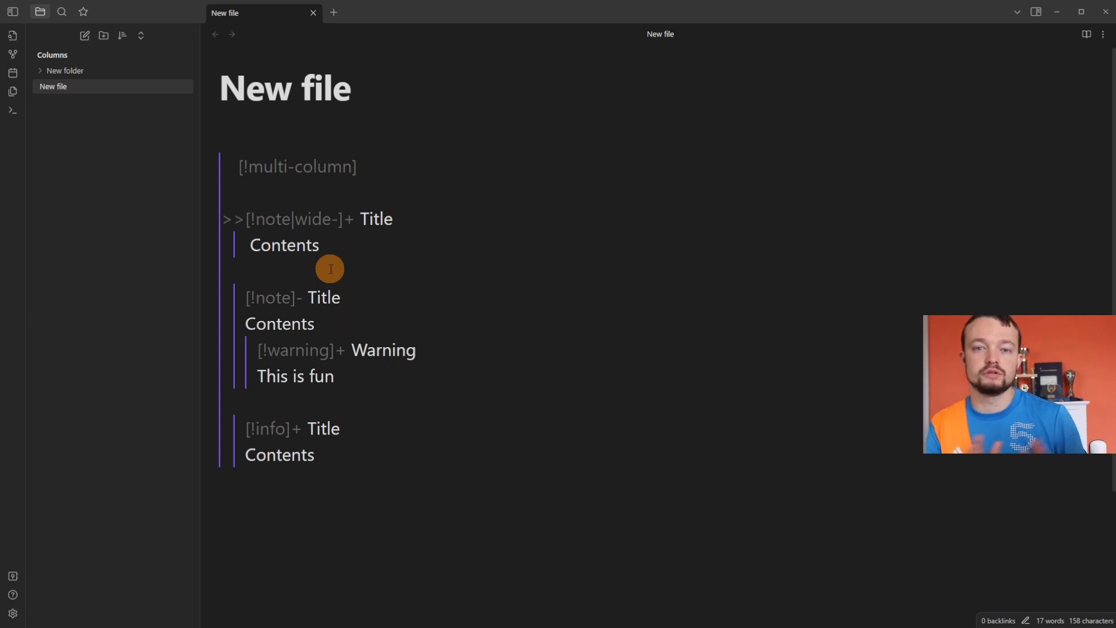
{"action": "type", "text": "-2"}
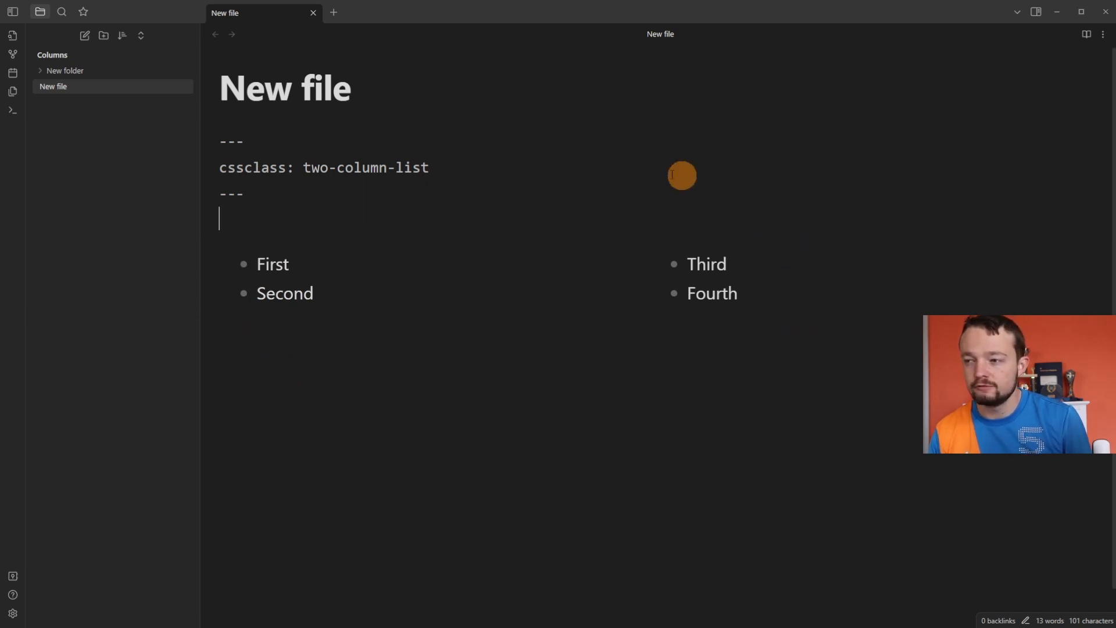
{"action": "mouse_move", "coordinate": [732, 273]}
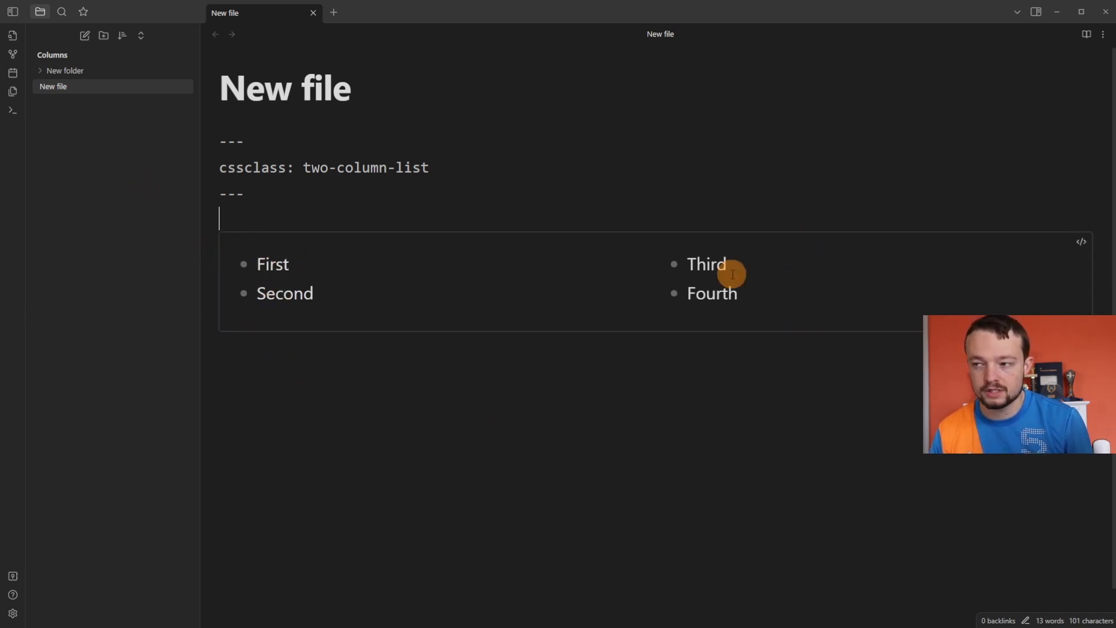
{"action": "mouse_move", "coordinate": [645, 371]}
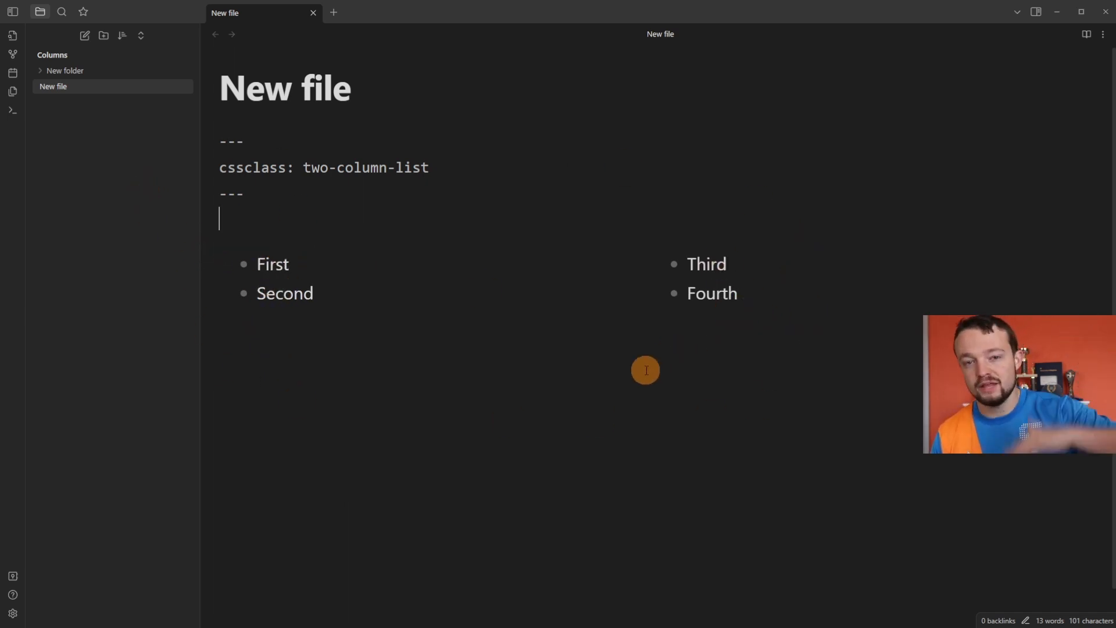